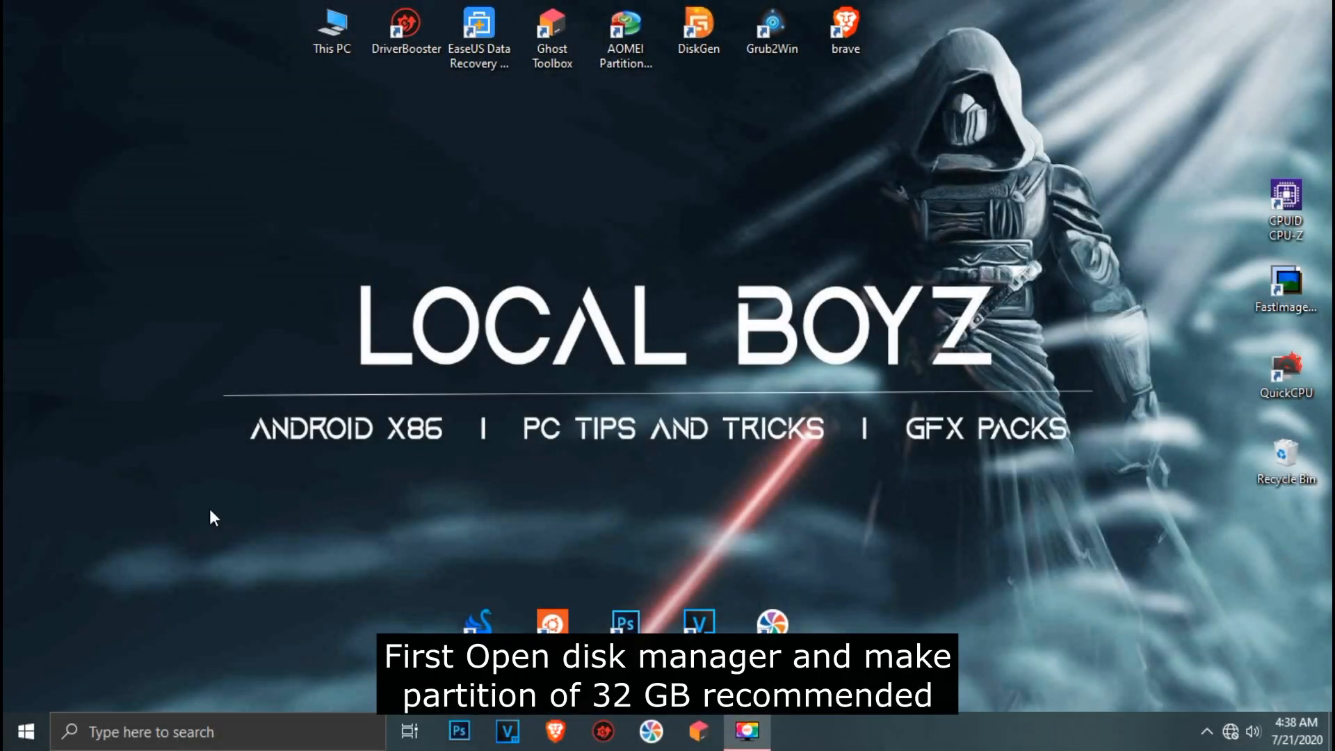
Step: Delete the 31.25 GB volume next to the 32 GB partition, then close Disk Management
{"action": "right_click", "coordinate": [19, 731]}
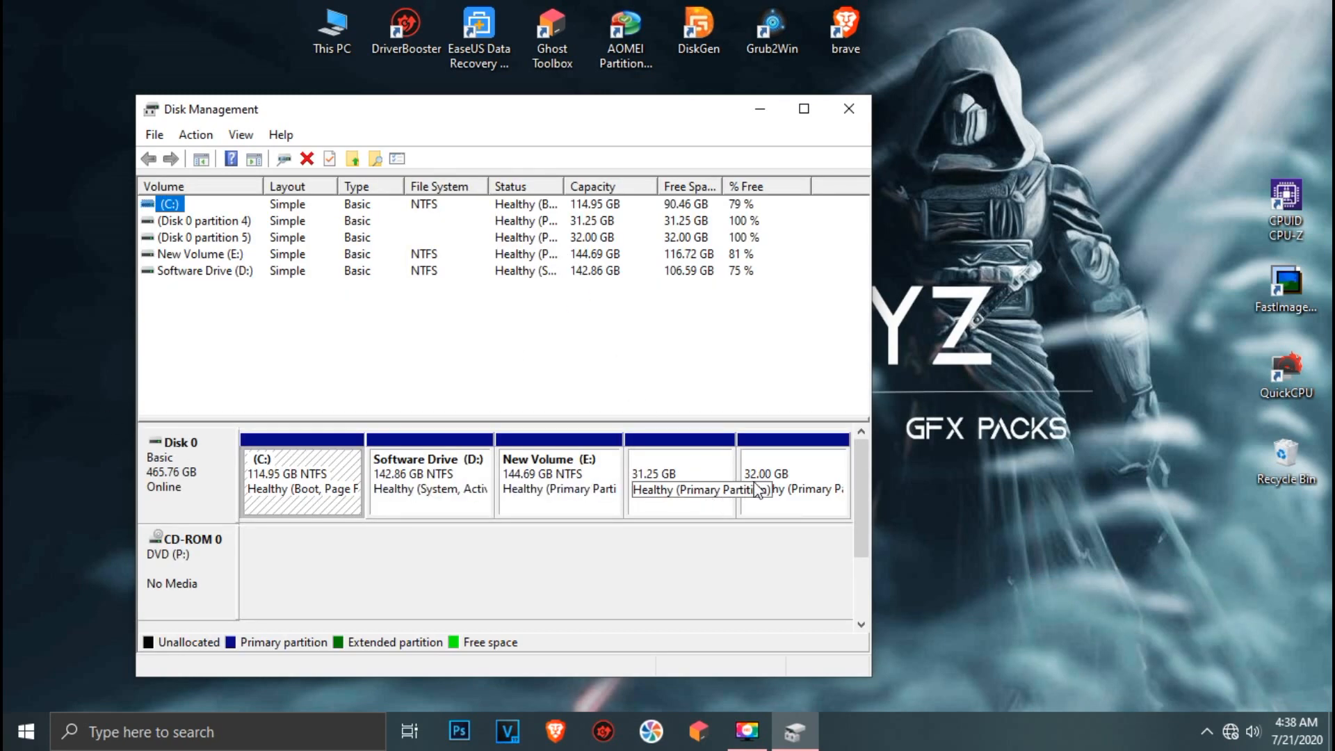
{"action": "right_click", "coordinate": [792, 477]}
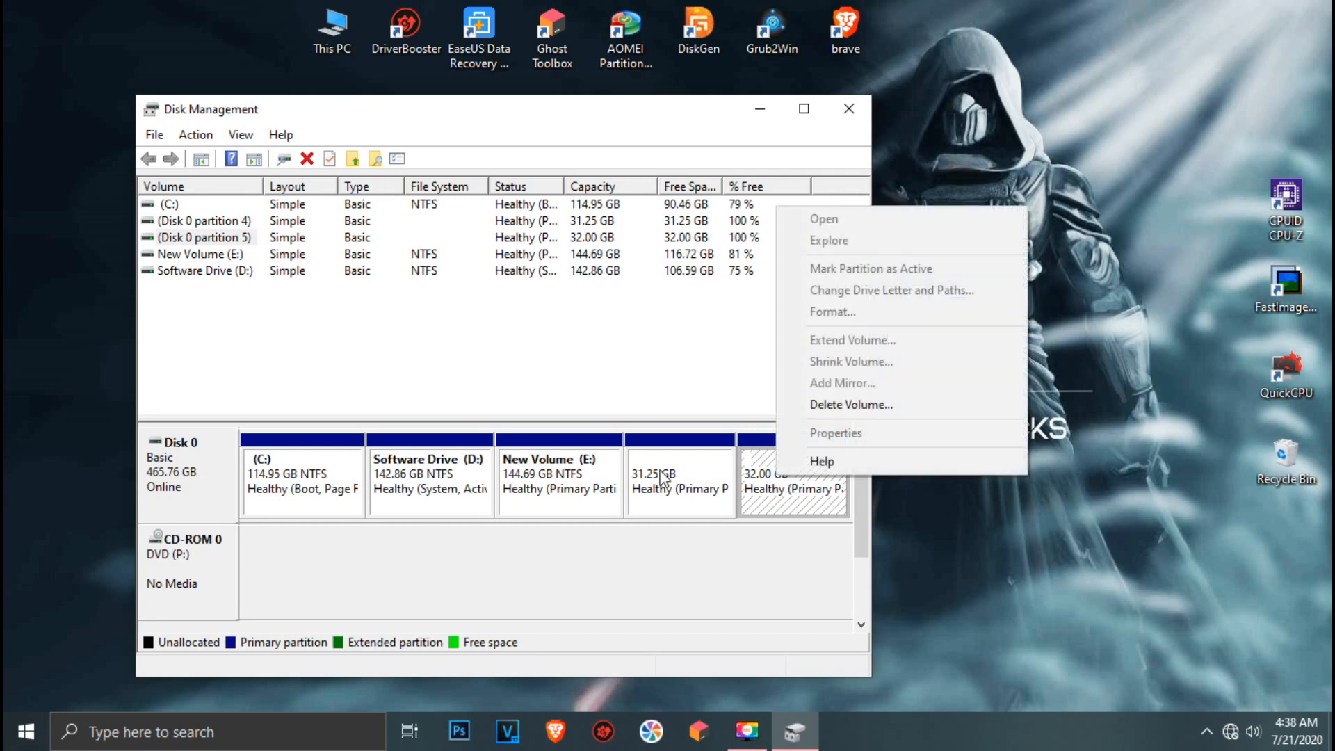
{"action": "mouse_move", "coordinate": [756, 401]}
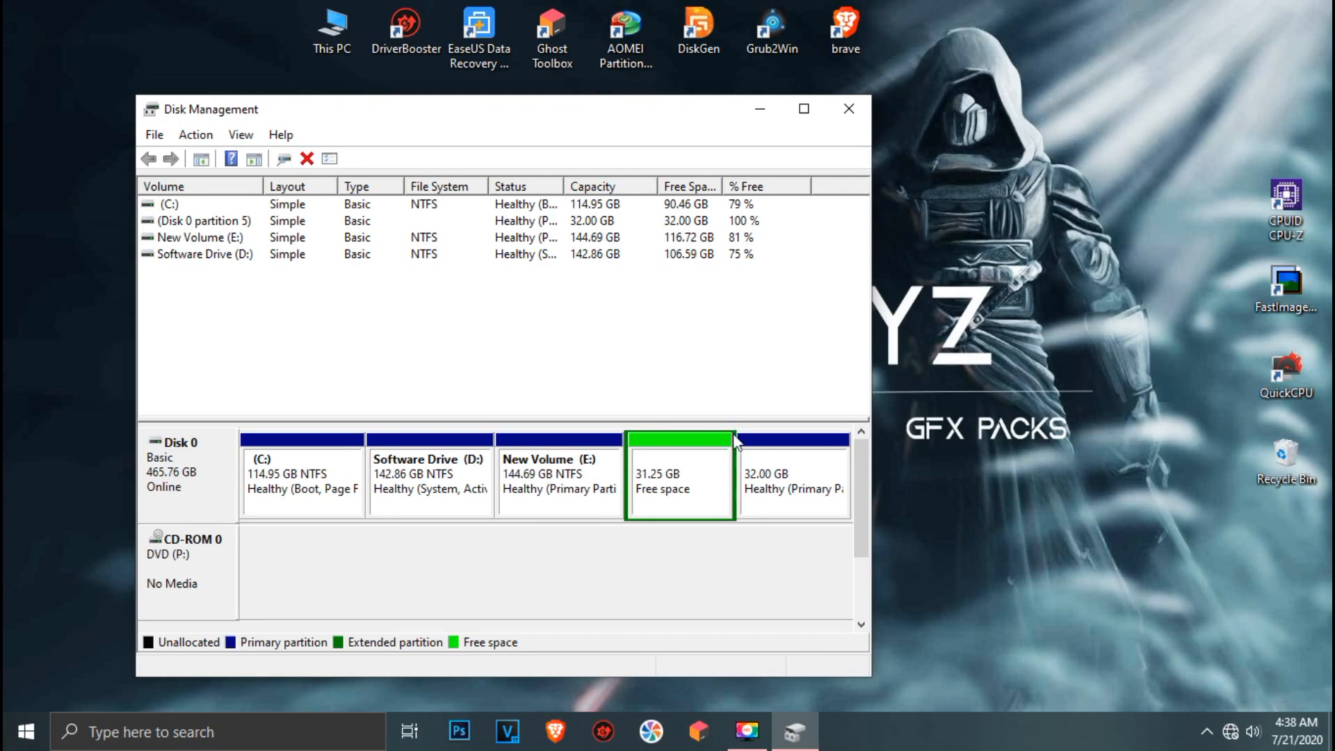
{"action": "mouse_move", "coordinate": [843, 143]}
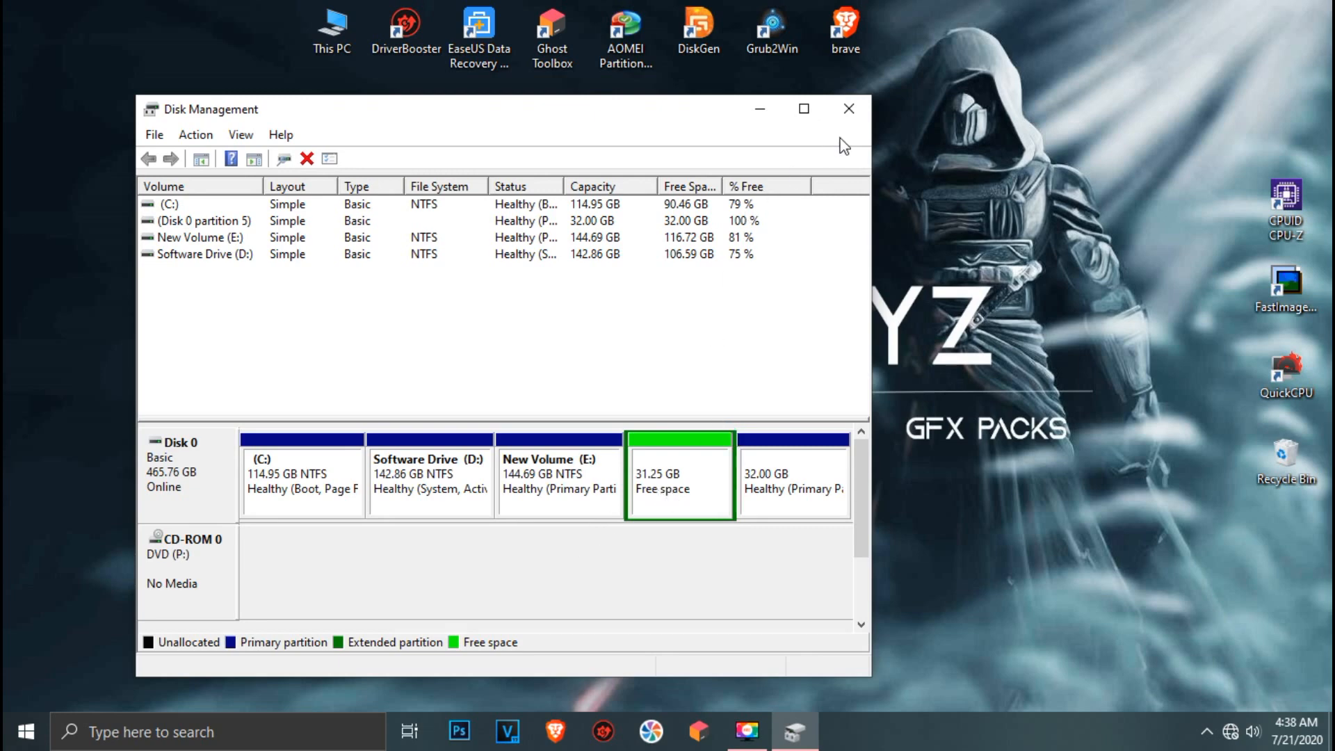
{"action": "left_click", "coordinate": [848, 109]}
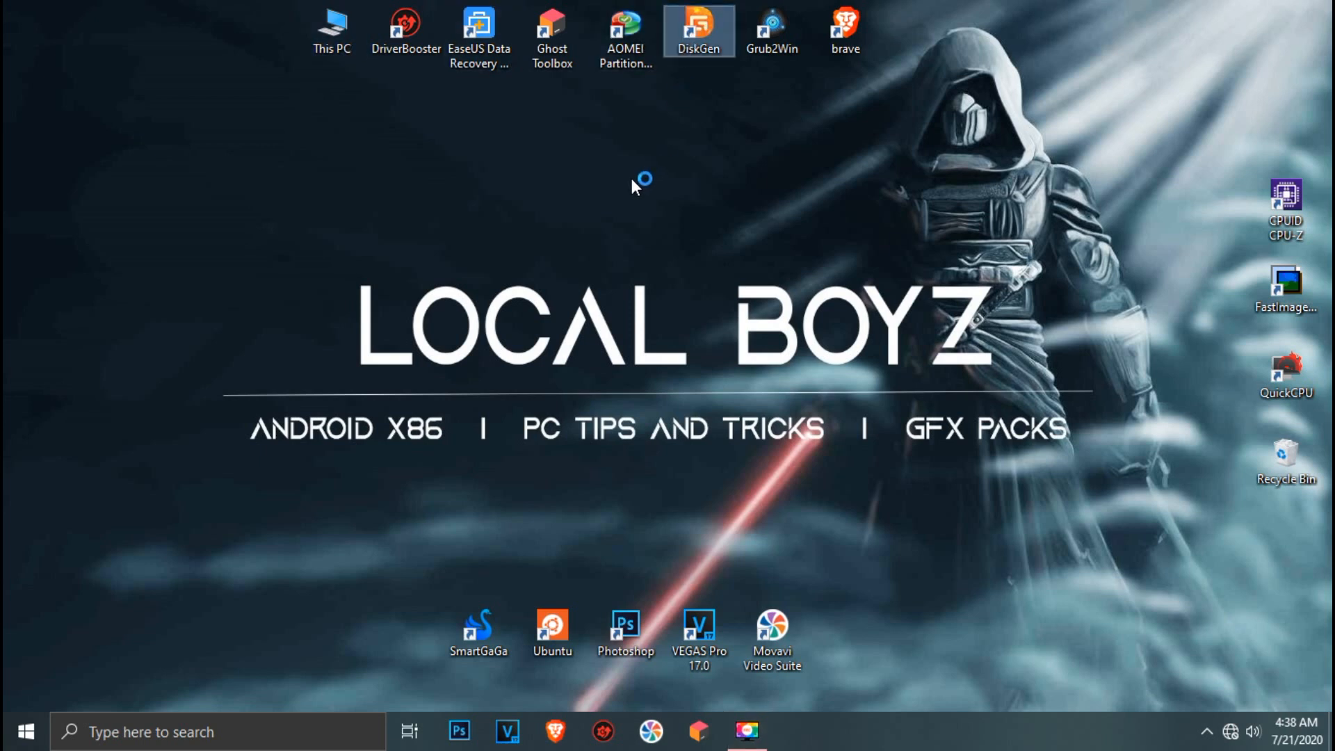
Step: In DiskGenius, create a 31 GB Ext4 partition in the 31.3 GB free space
{"action": "double_click", "coordinate": [699, 30]}
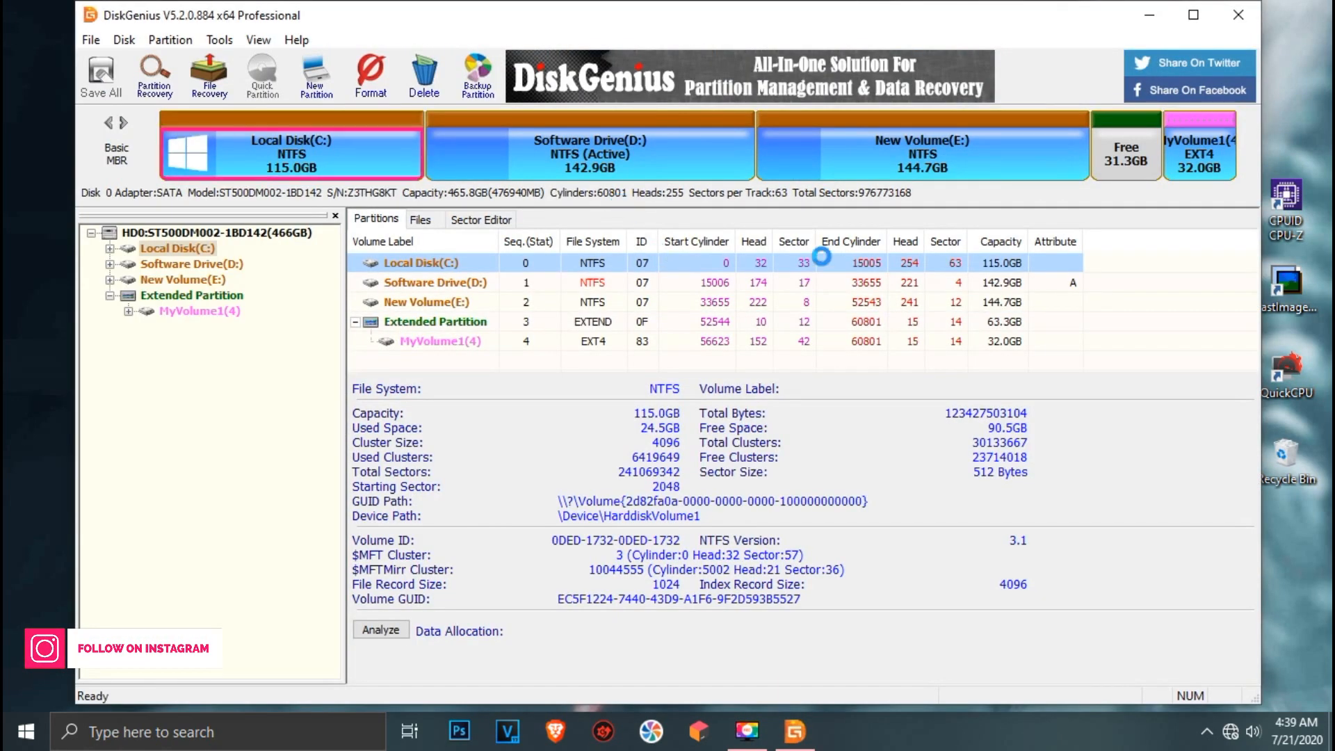
{"action": "left_click", "coordinate": [1126, 147]}
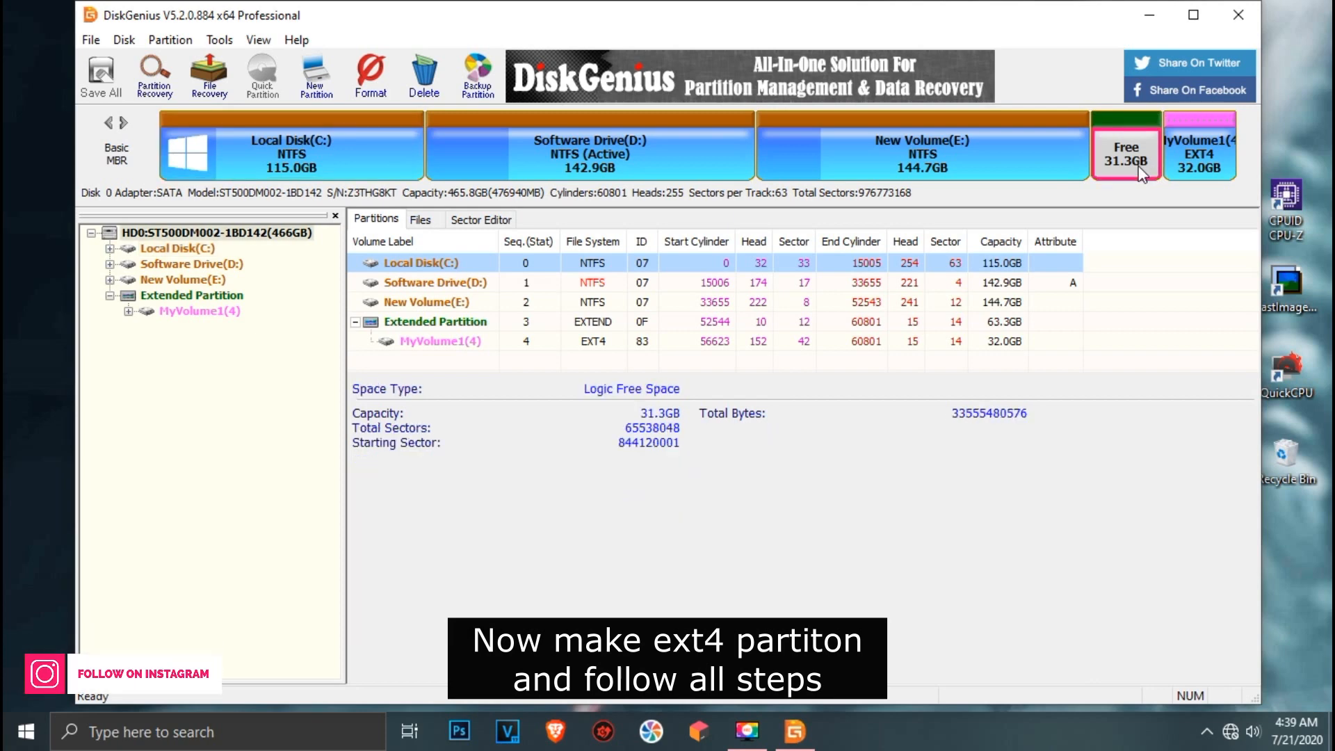
{"action": "right_click", "coordinate": [1126, 149]}
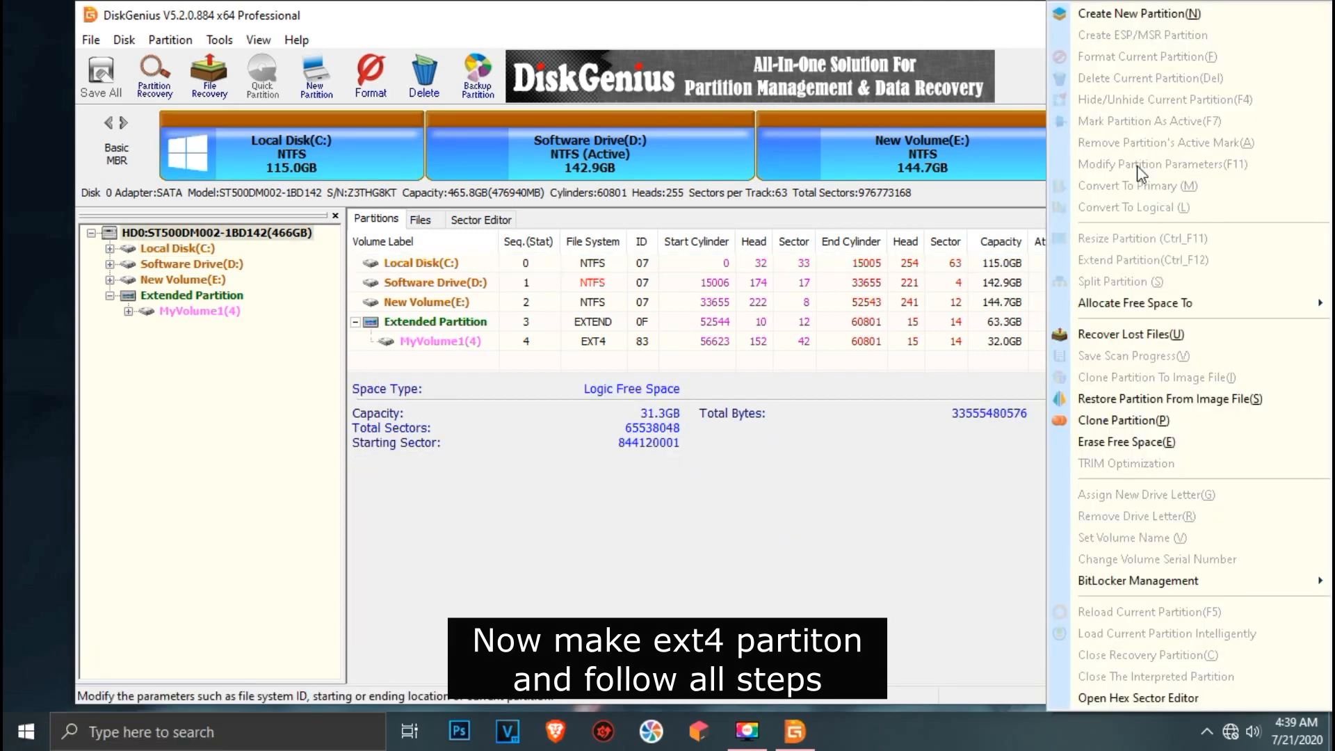
{"action": "left_click", "coordinate": [1141, 12]}
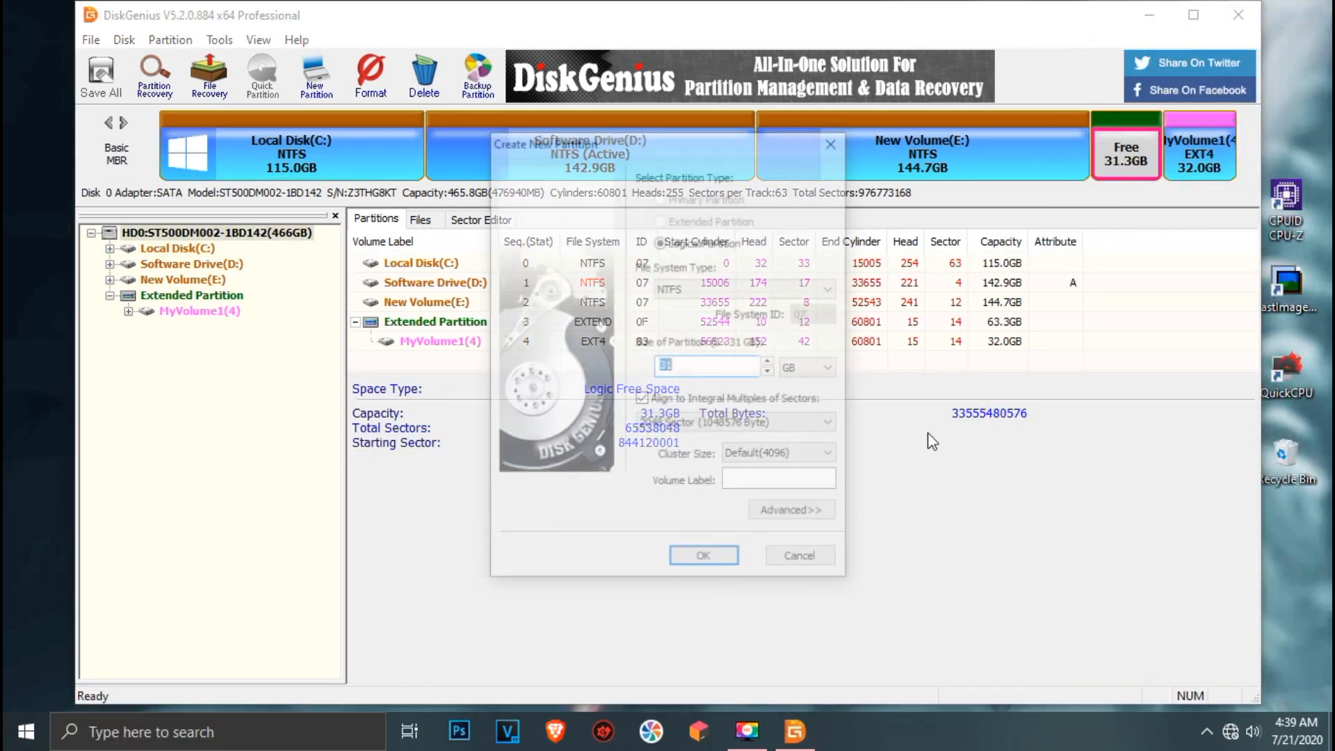
{"action": "left_click", "coordinate": [826, 287]}
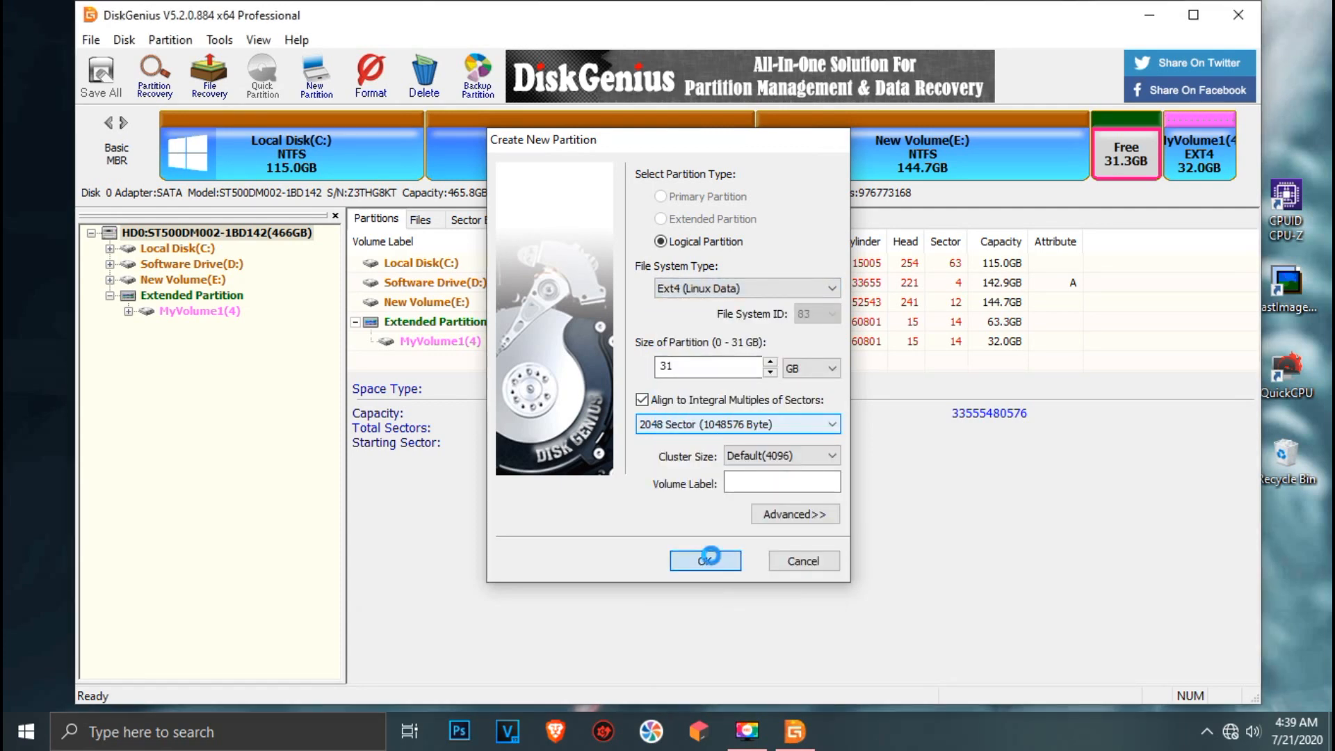
{"action": "left_click", "coordinate": [705, 560]}
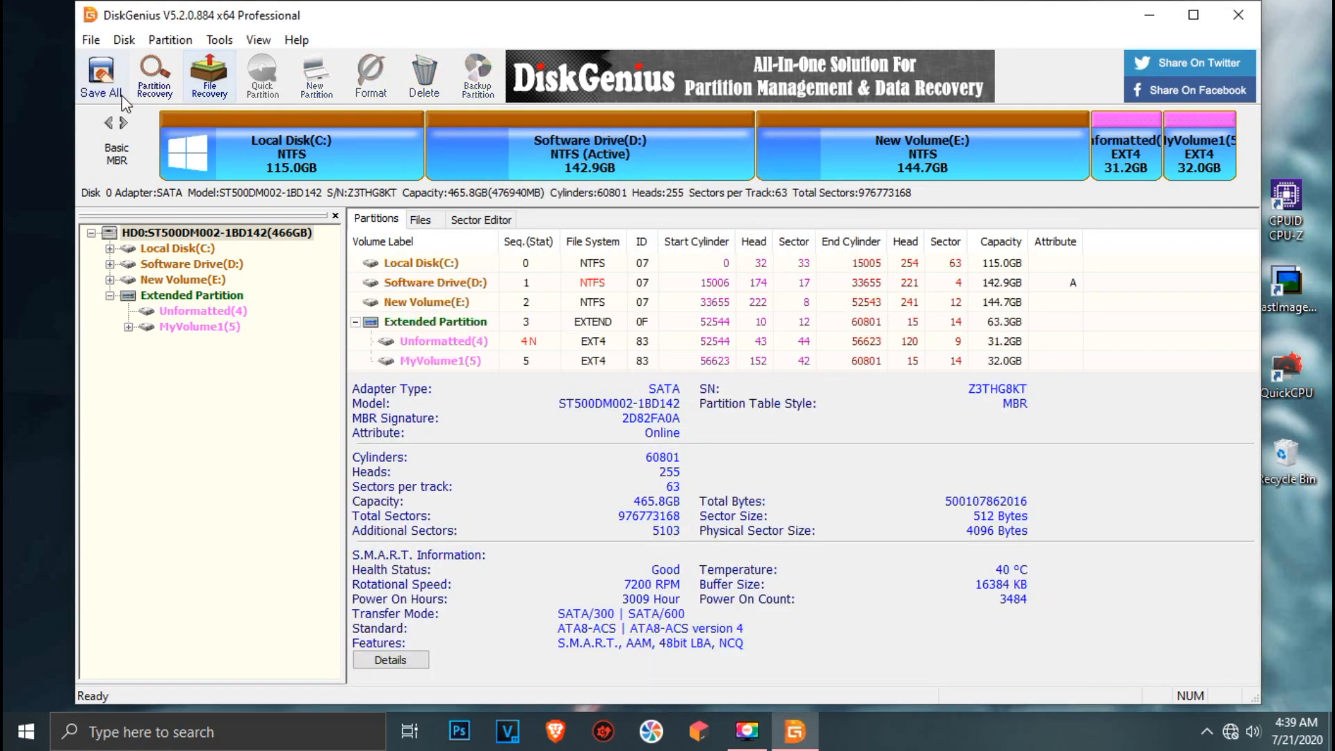
Step: Save the pending partition changes and format the new Ext4 partition
{"action": "left_click", "coordinate": [101, 77]}
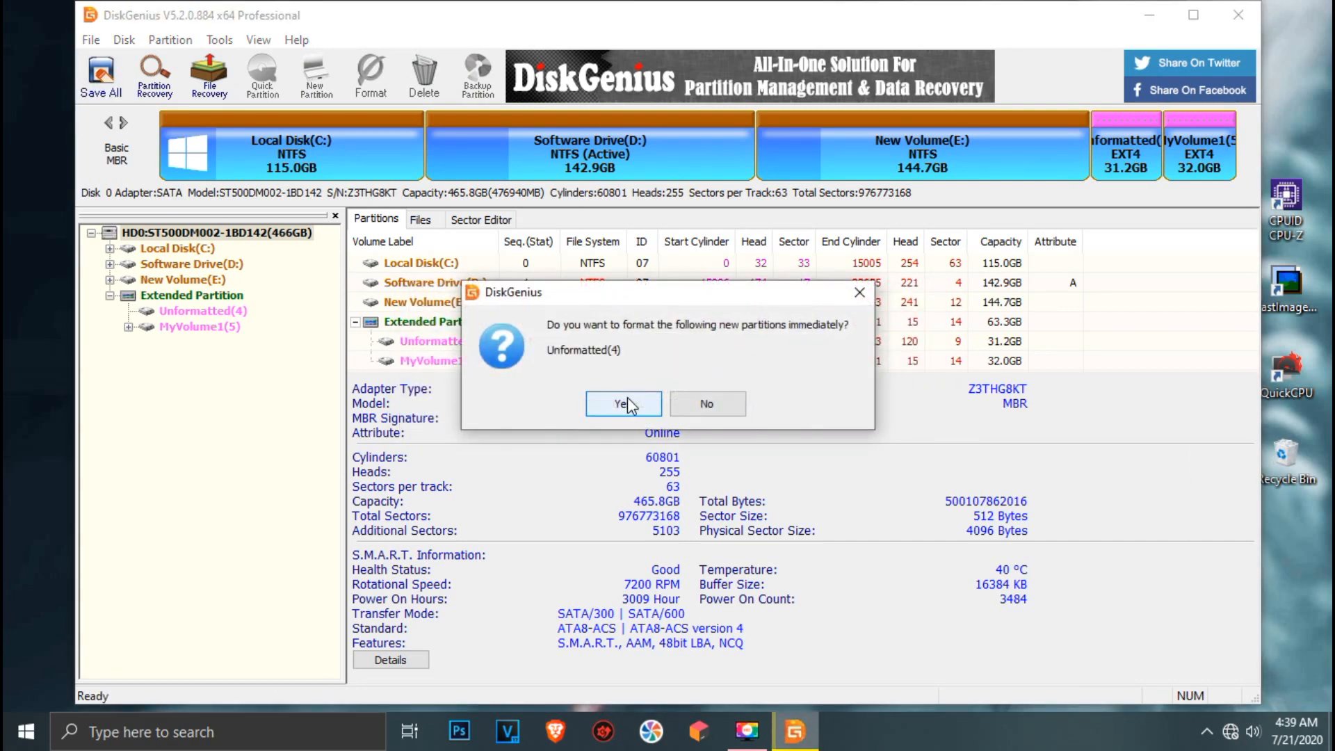
{"action": "left_click", "coordinate": [622, 403]}
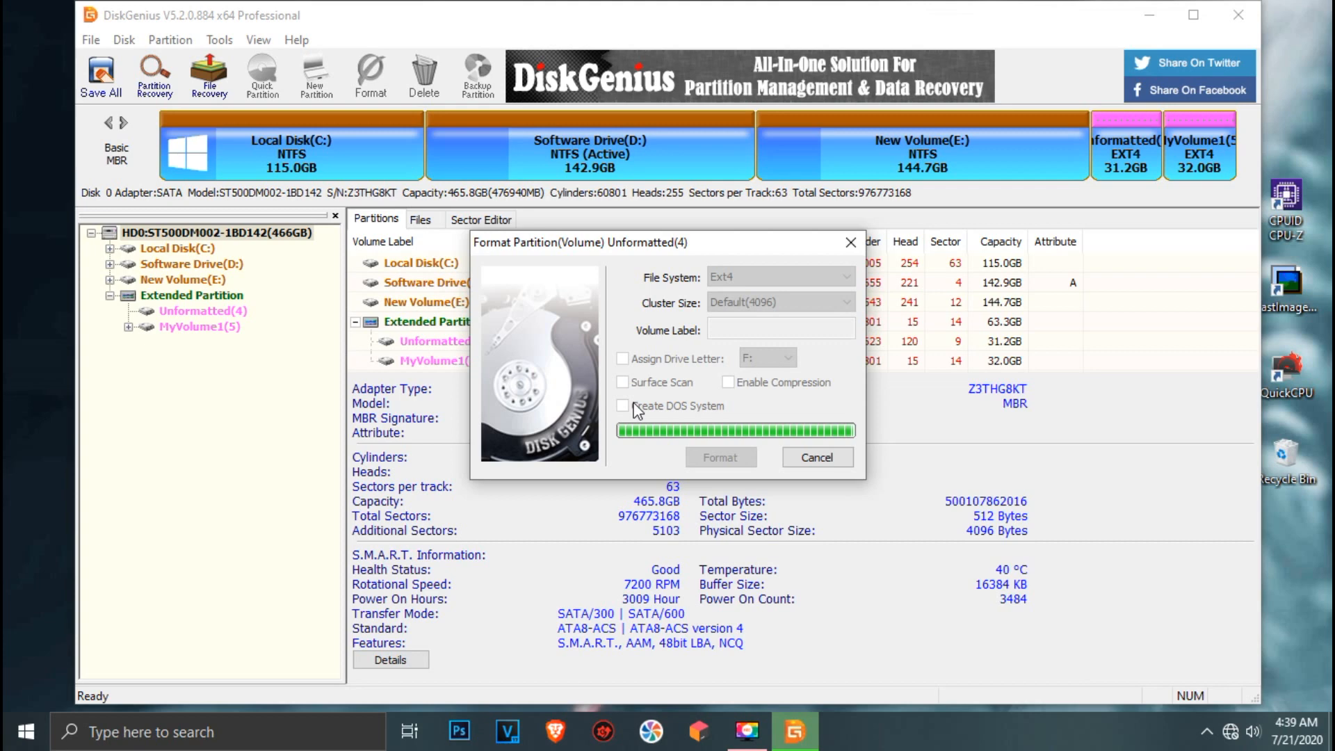
{"action": "left_click", "coordinate": [815, 458]}
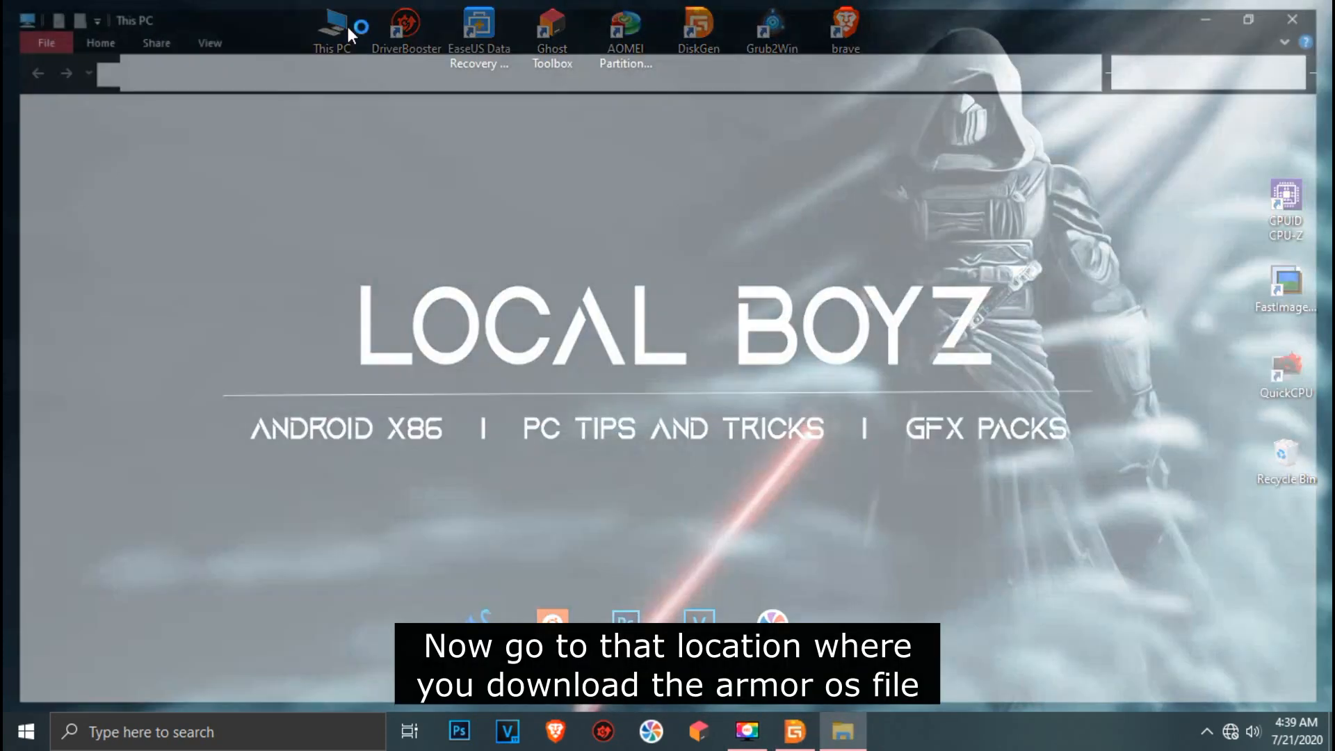
Step: Run the ArmorOS V1.0 self-extracting archive on drive D and extract it into its folder
{"action": "left_click", "coordinate": [110, 286]}
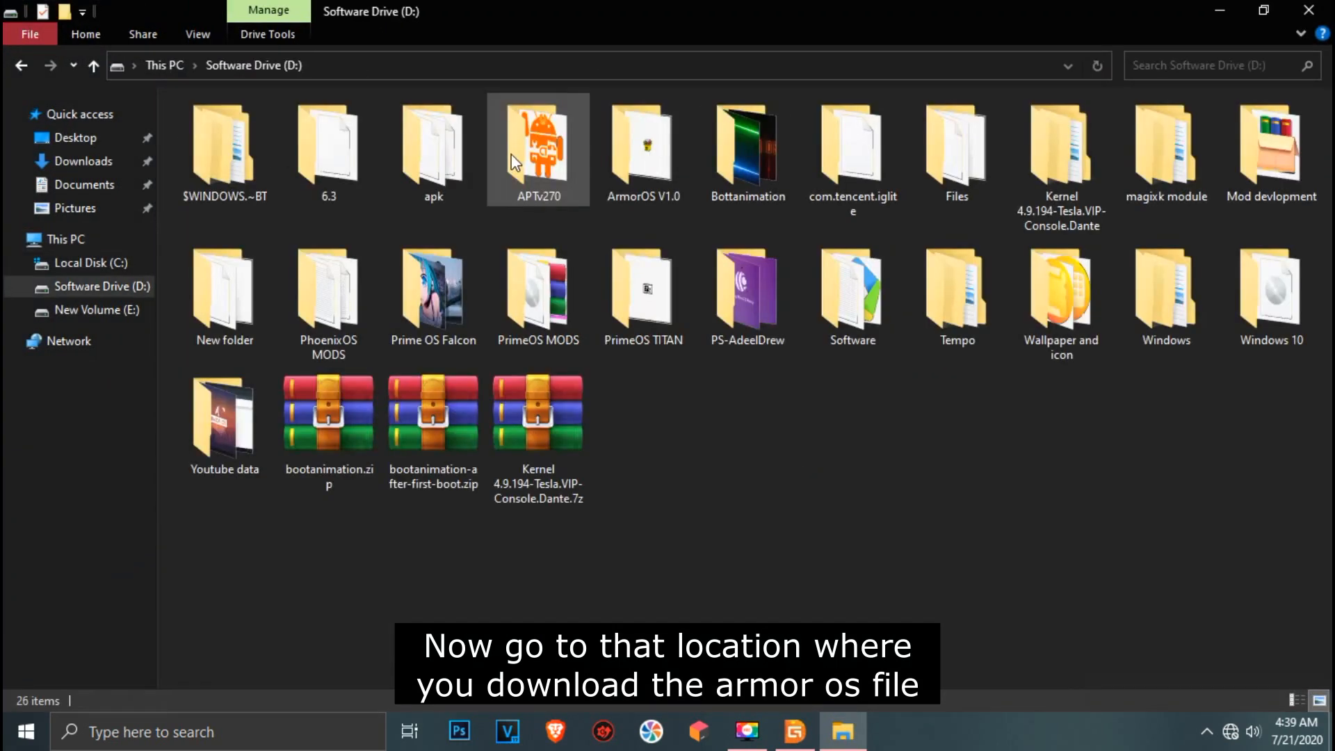
{"action": "double_click", "coordinate": [643, 149]}
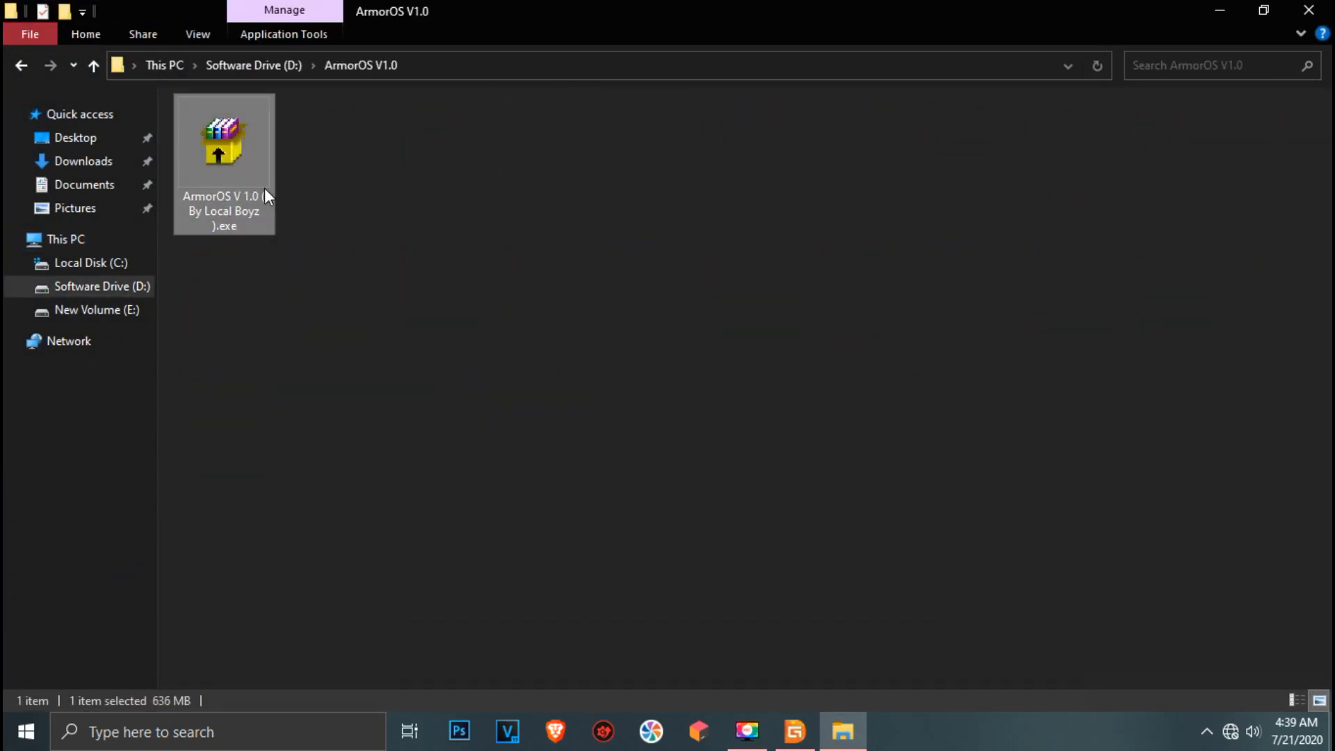
{"action": "double_click", "coordinate": [223, 142]}
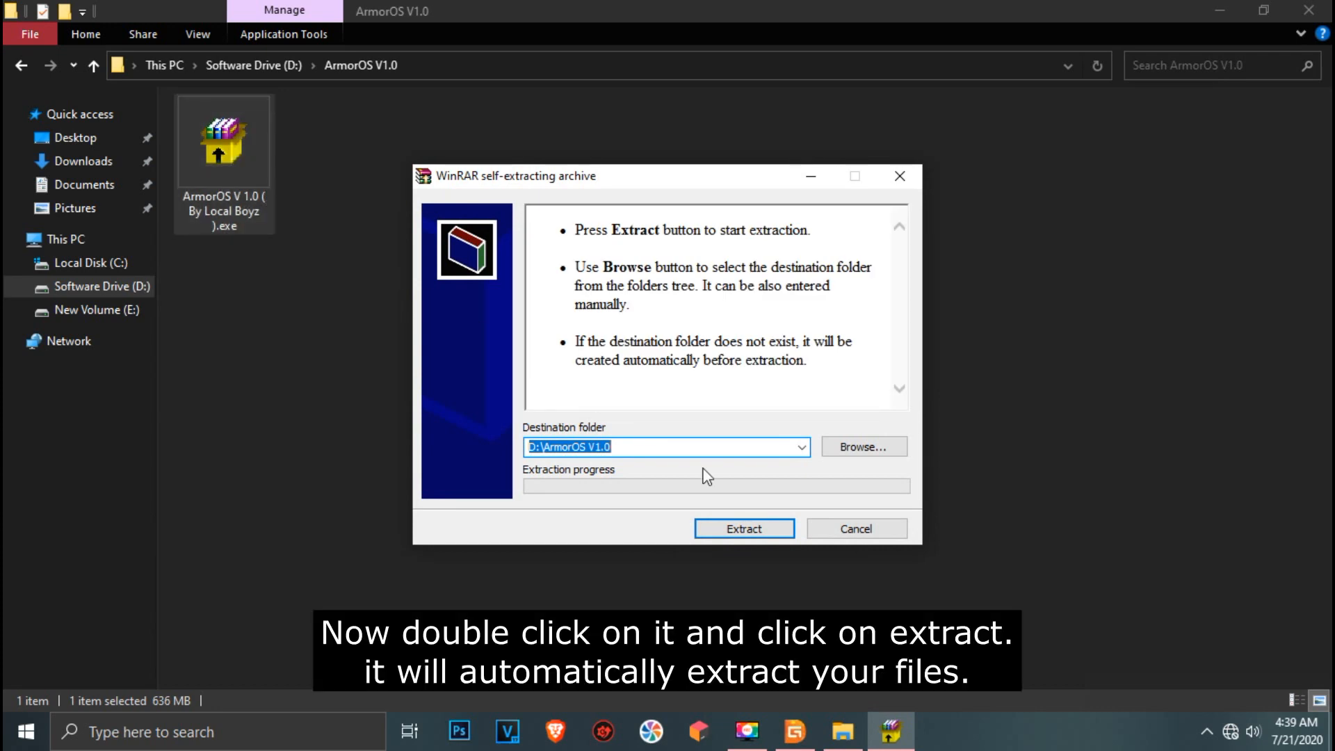
{"action": "left_click", "coordinate": [743, 528]}
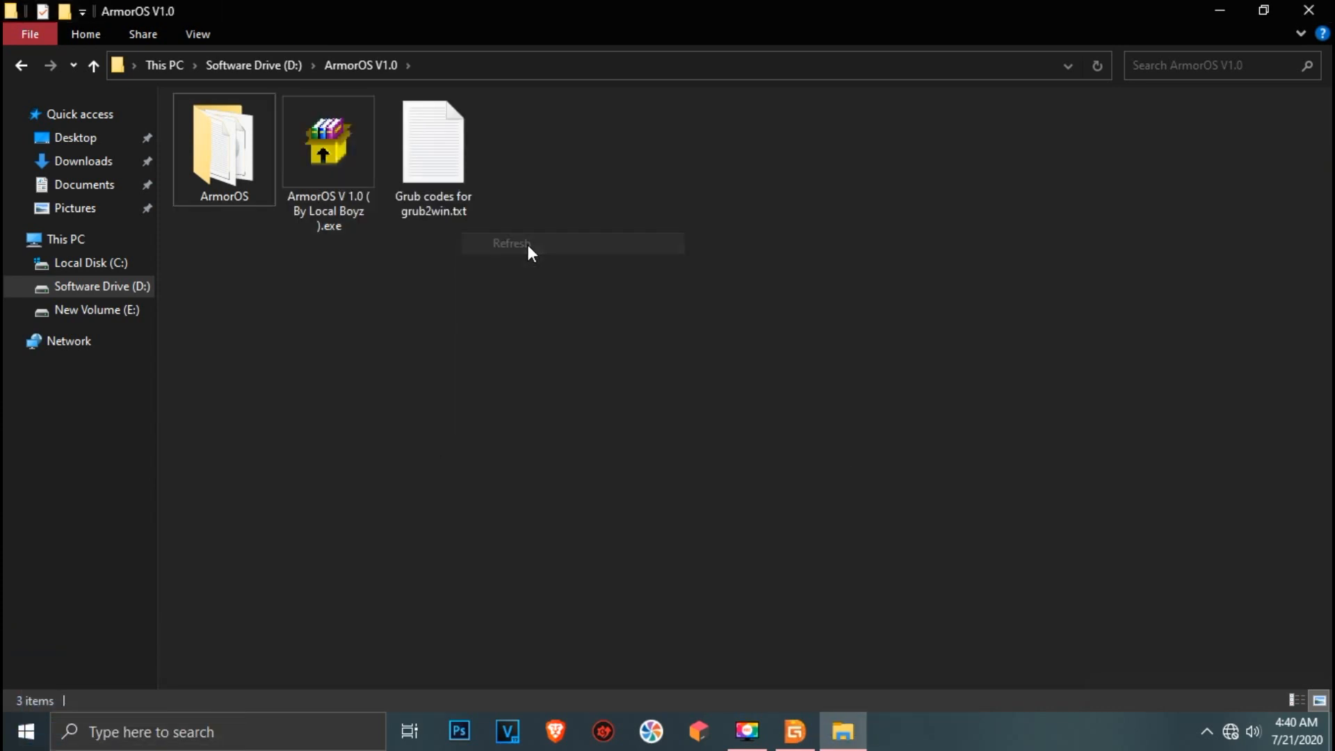
Step: Copy the ArmorOS folder into the Ext4 Logical(4) partition and close DiskGenius
{"action": "left_click", "coordinate": [794, 731]}
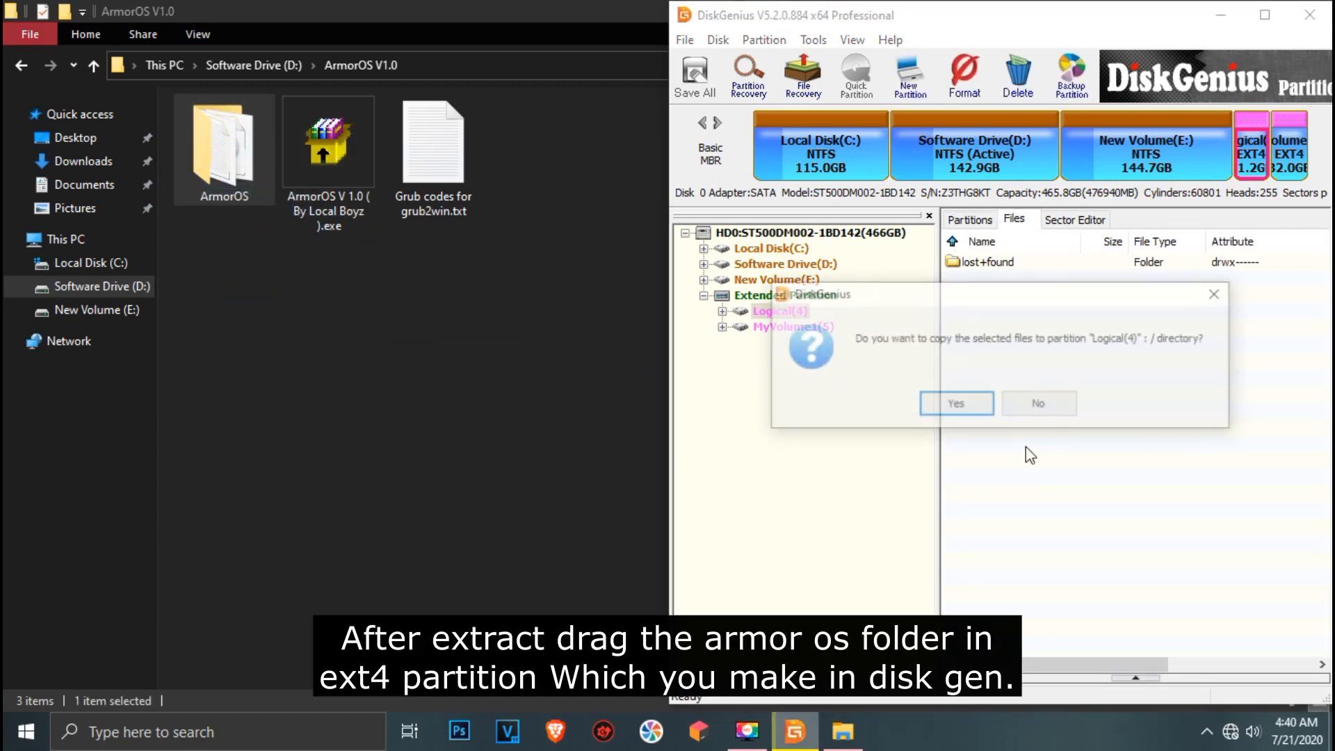
{"action": "left_click", "coordinate": [955, 403]}
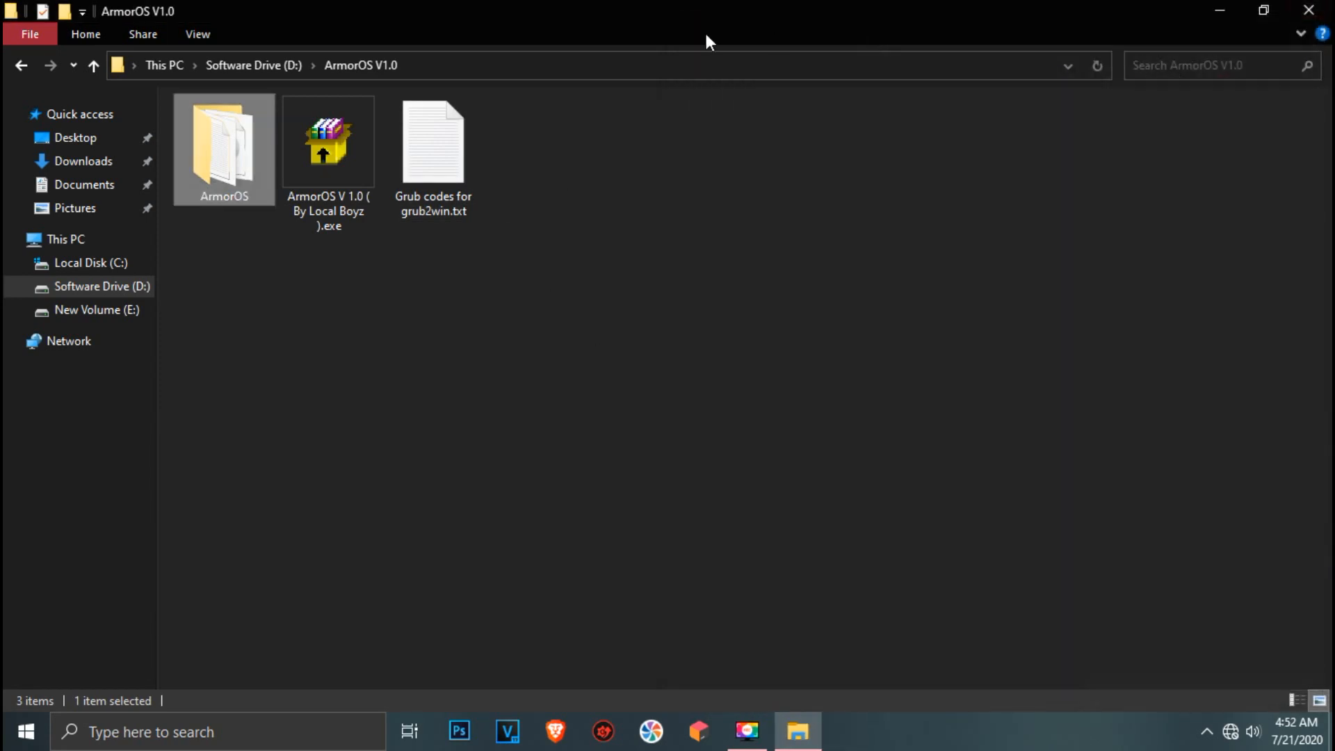
Step: Open 'Grub codes for grub2win.txt' in Notepad, copy all its text, and close Notepad
{"action": "left_click", "coordinate": [433, 153]}
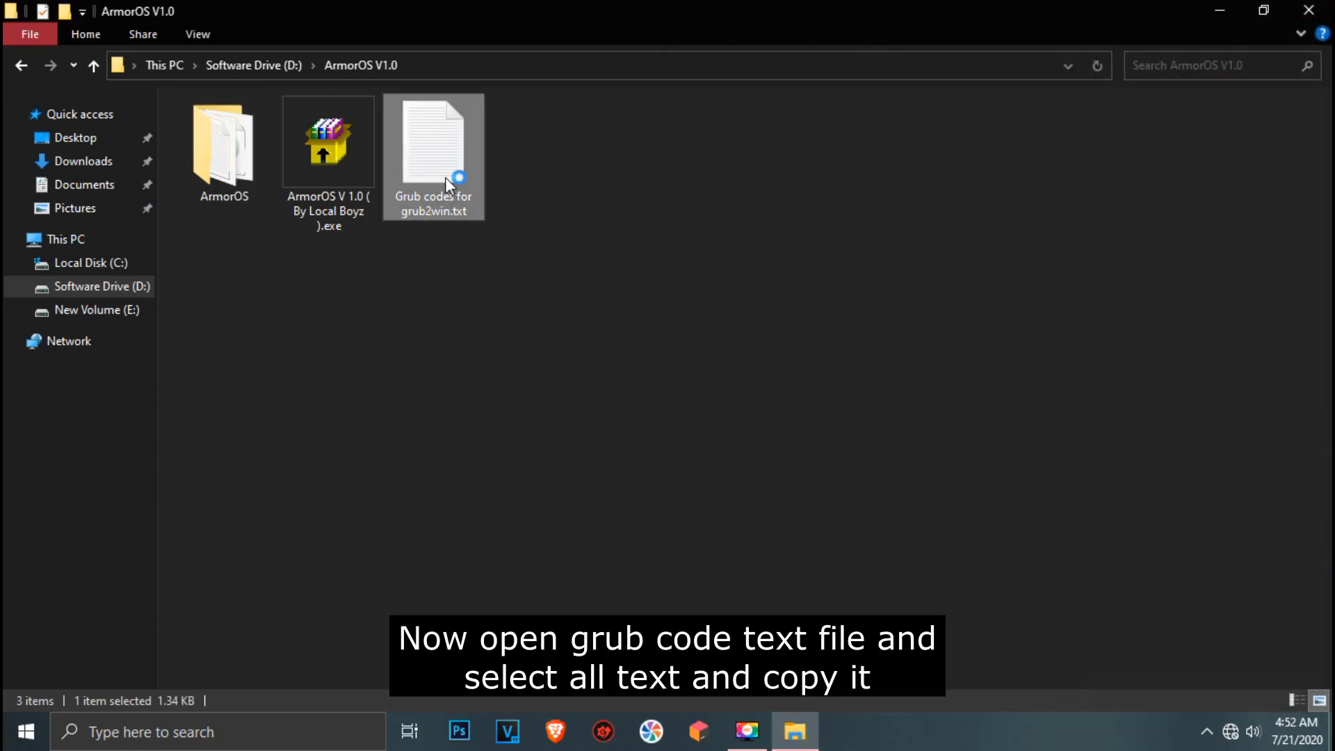
{"action": "double_click", "coordinate": [434, 141]}
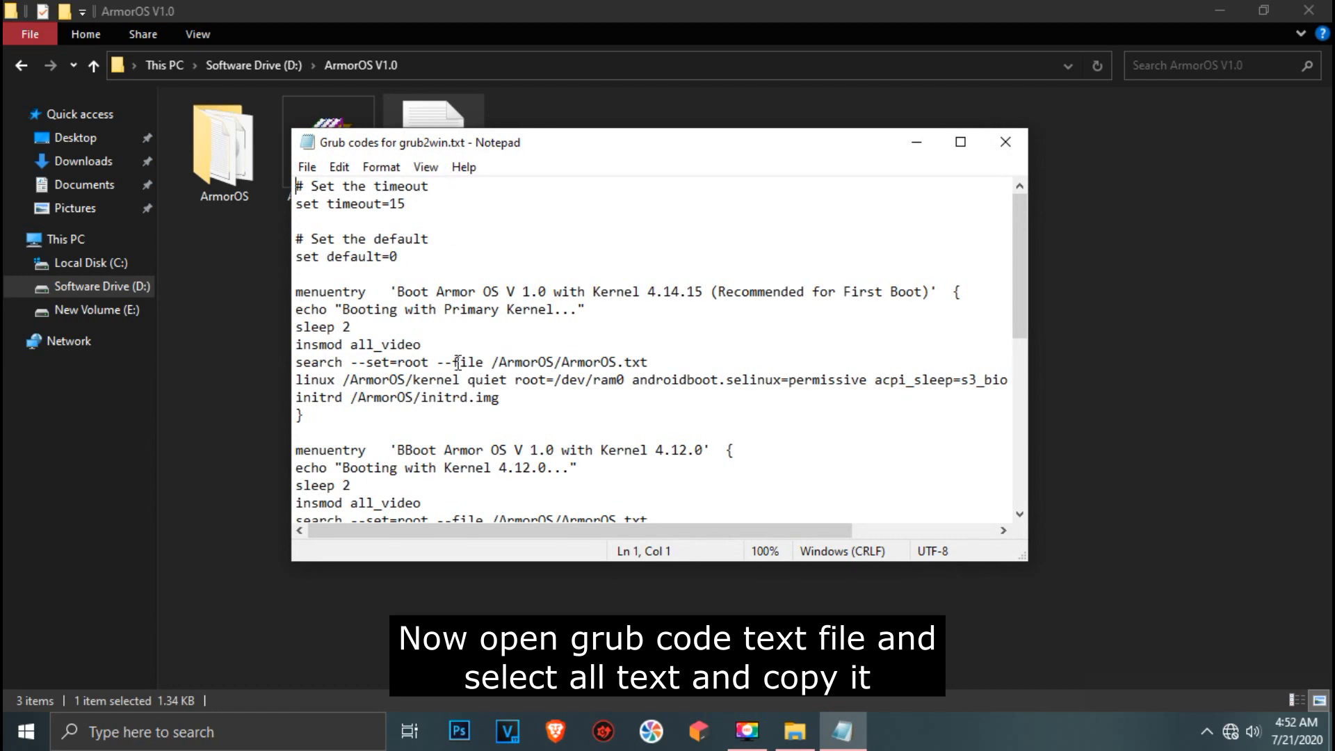
{"action": "key", "text": "ctrl+a"}
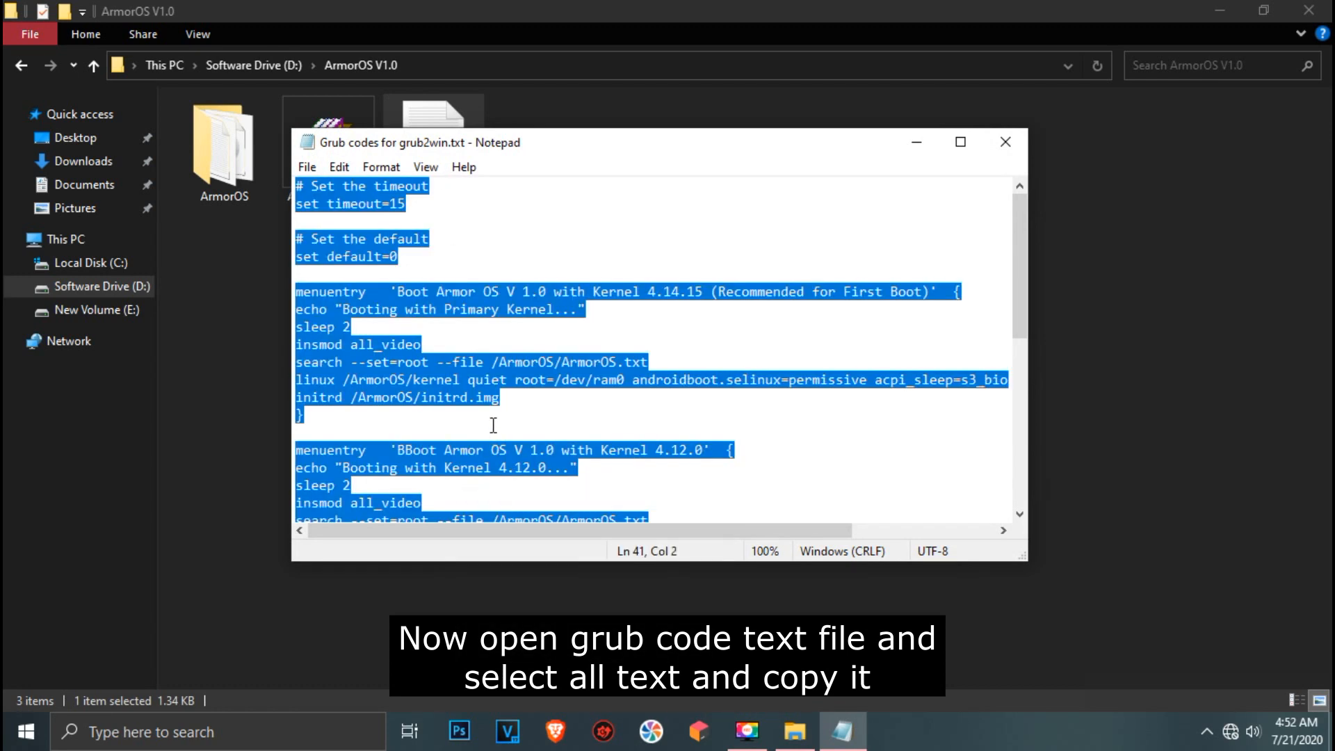
{"action": "mouse_move", "coordinate": [839, 179]}
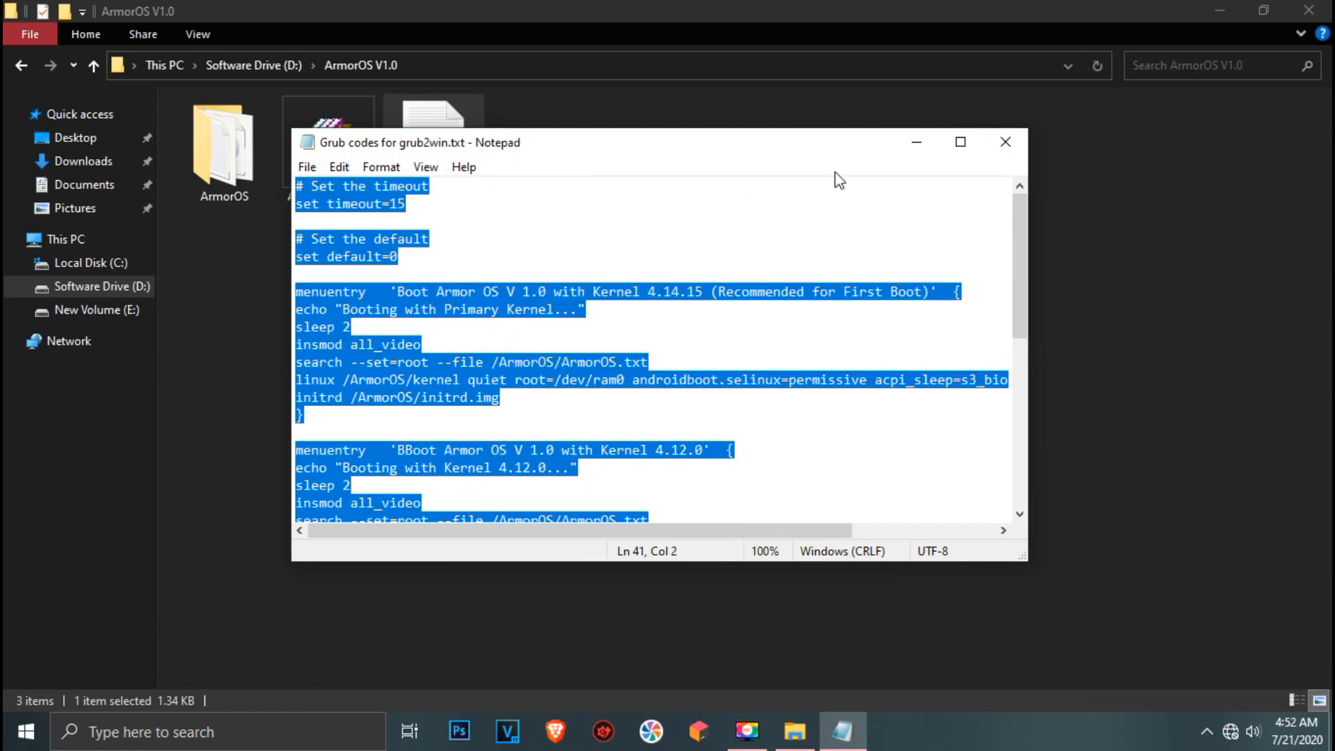
{"action": "left_click", "coordinate": [1005, 141]}
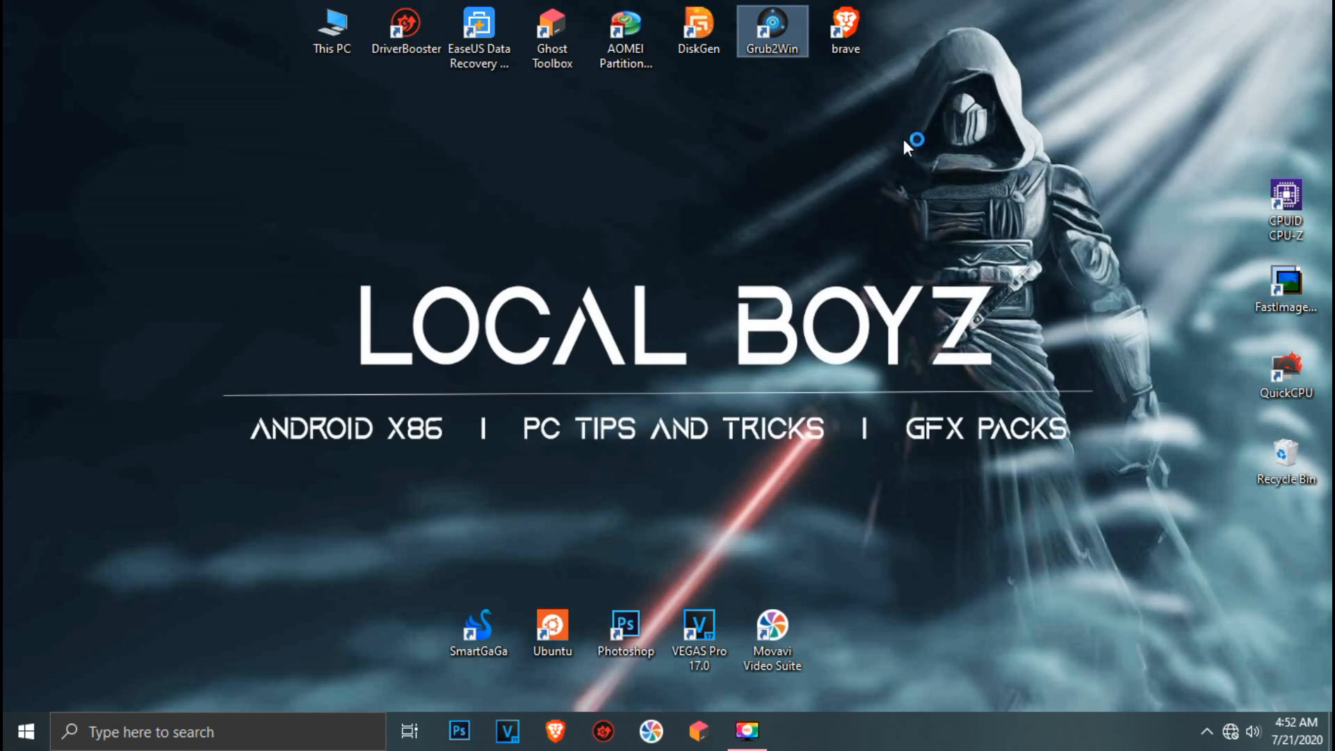
Step: Launch Grub2Win from the desktop and open Manage Boot Menu with its two entries
{"action": "double_click", "coordinate": [770, 30]}
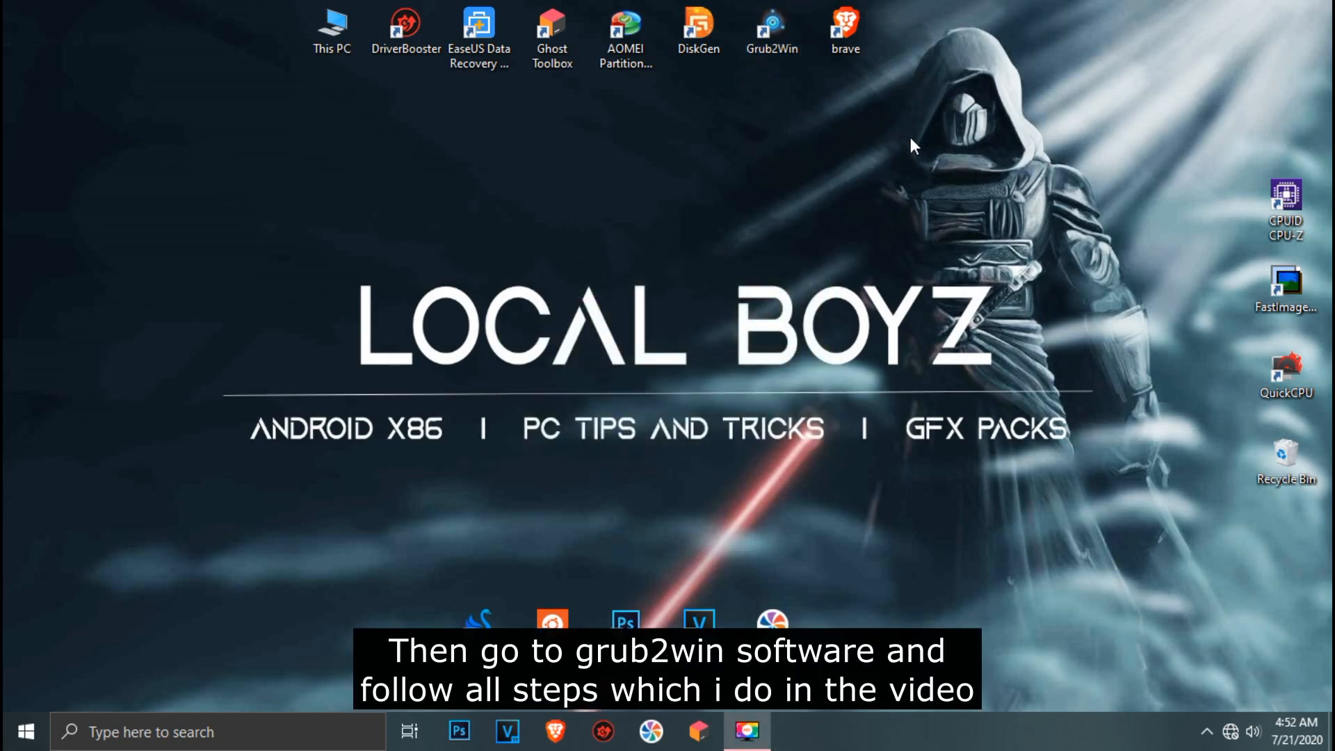
{"action": "double_click", "coordinate": [771, 26]}
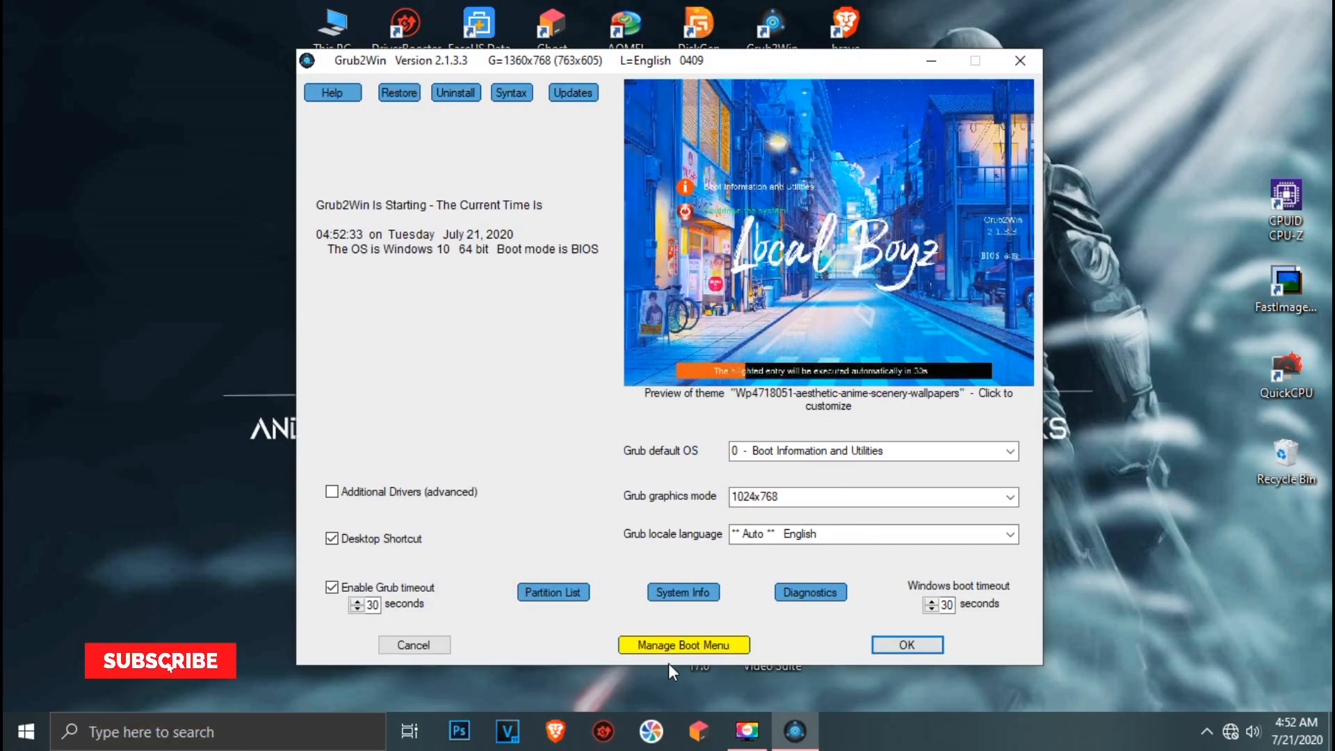
{"action": "left_click", "coordinate": [683, 644]}
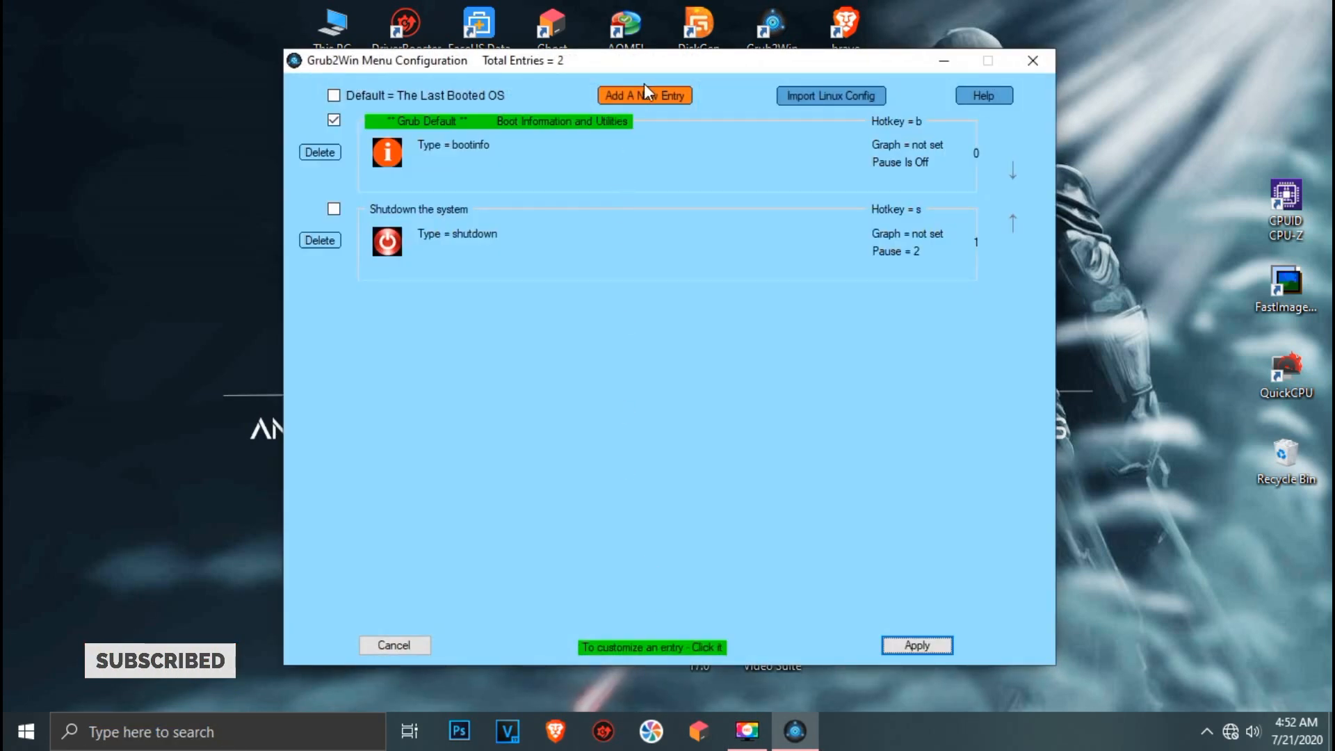
Step: Add a new submenu entry and save its pasted custom boot code past the syntax check
{"action": "left_click", "coordinate": [645, 94]}
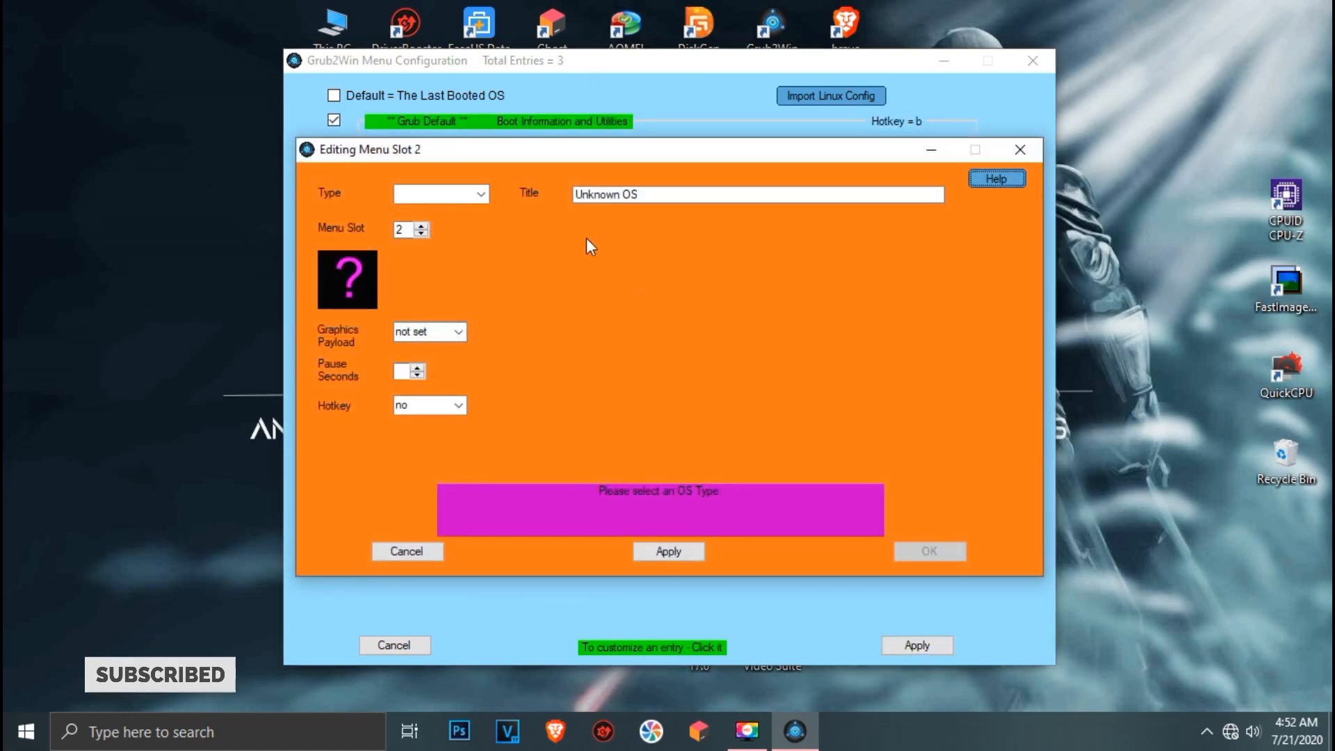
{"action": "left_click", "coordinate": [482, 193]}
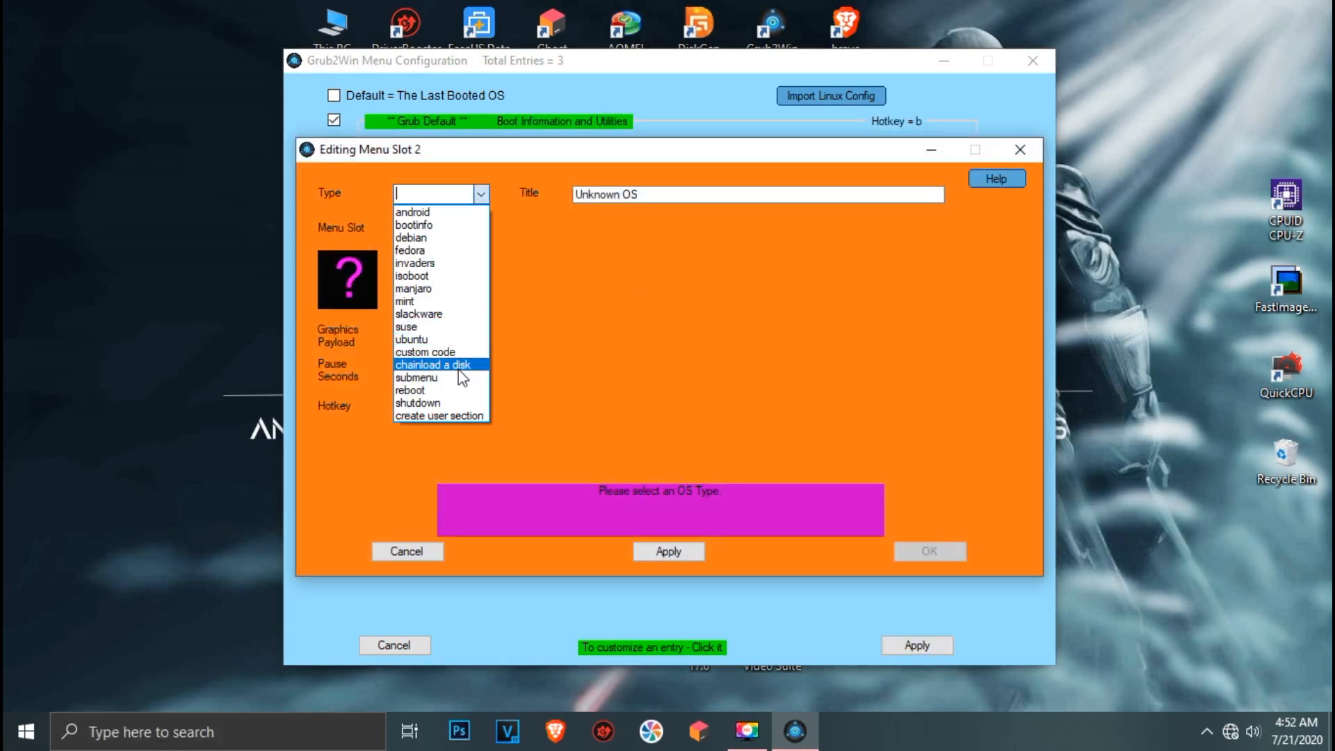
{"action": "left_click", "coordinate": [424, 352]}
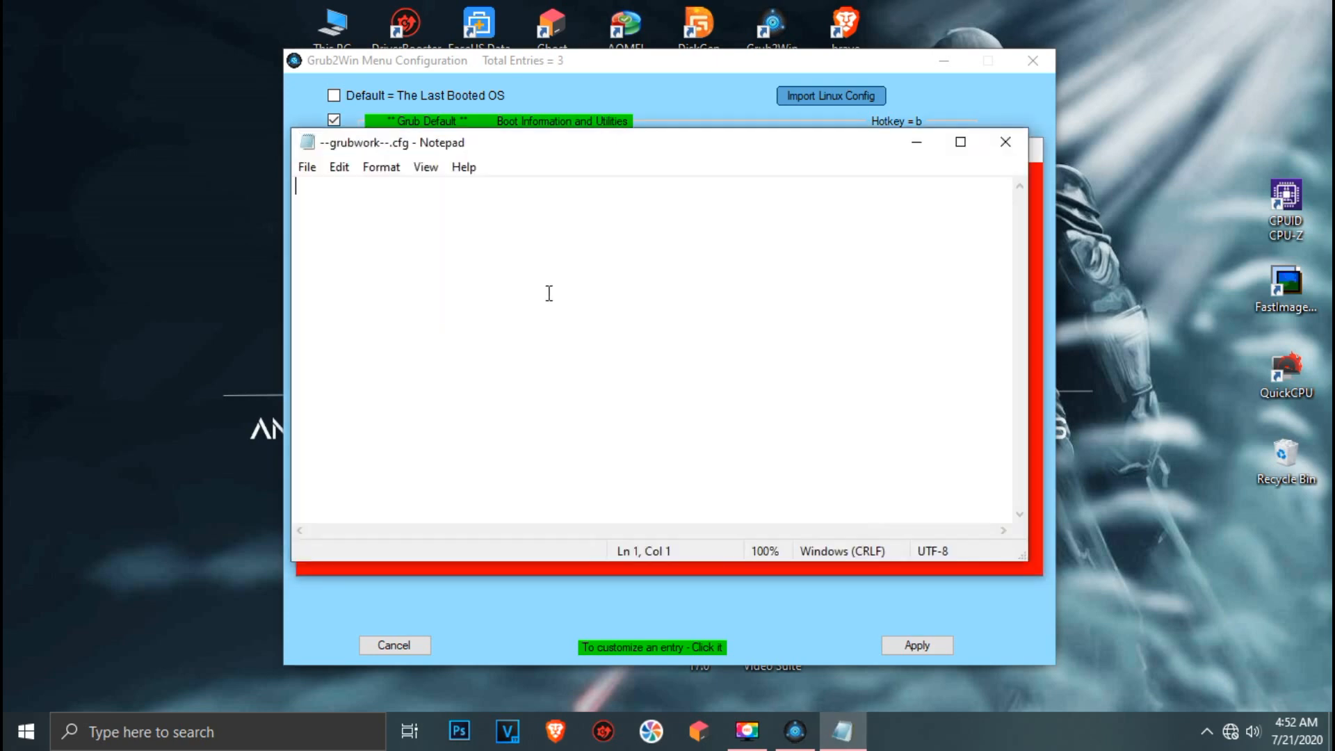
{"action": "left_click", "coordinate": [307, 167]}
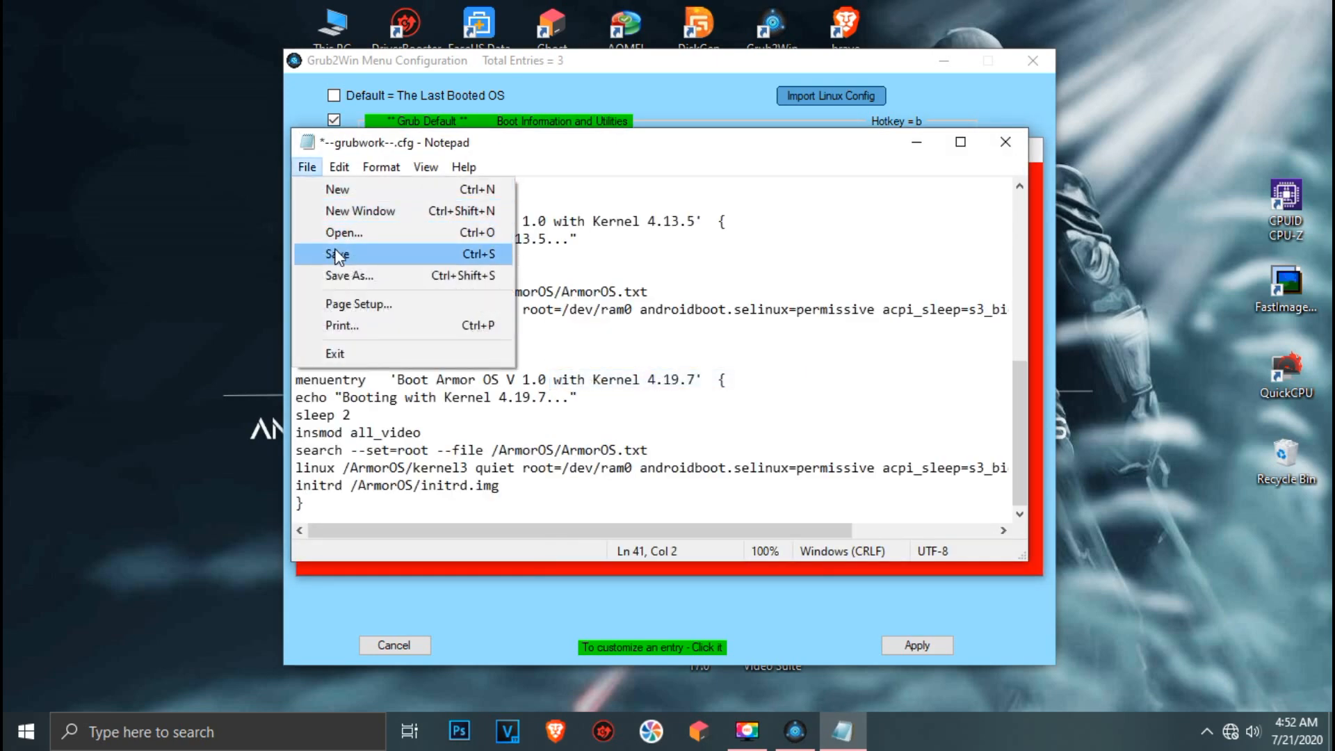
{"action": "left_click", "coordinate": [337, 254]}
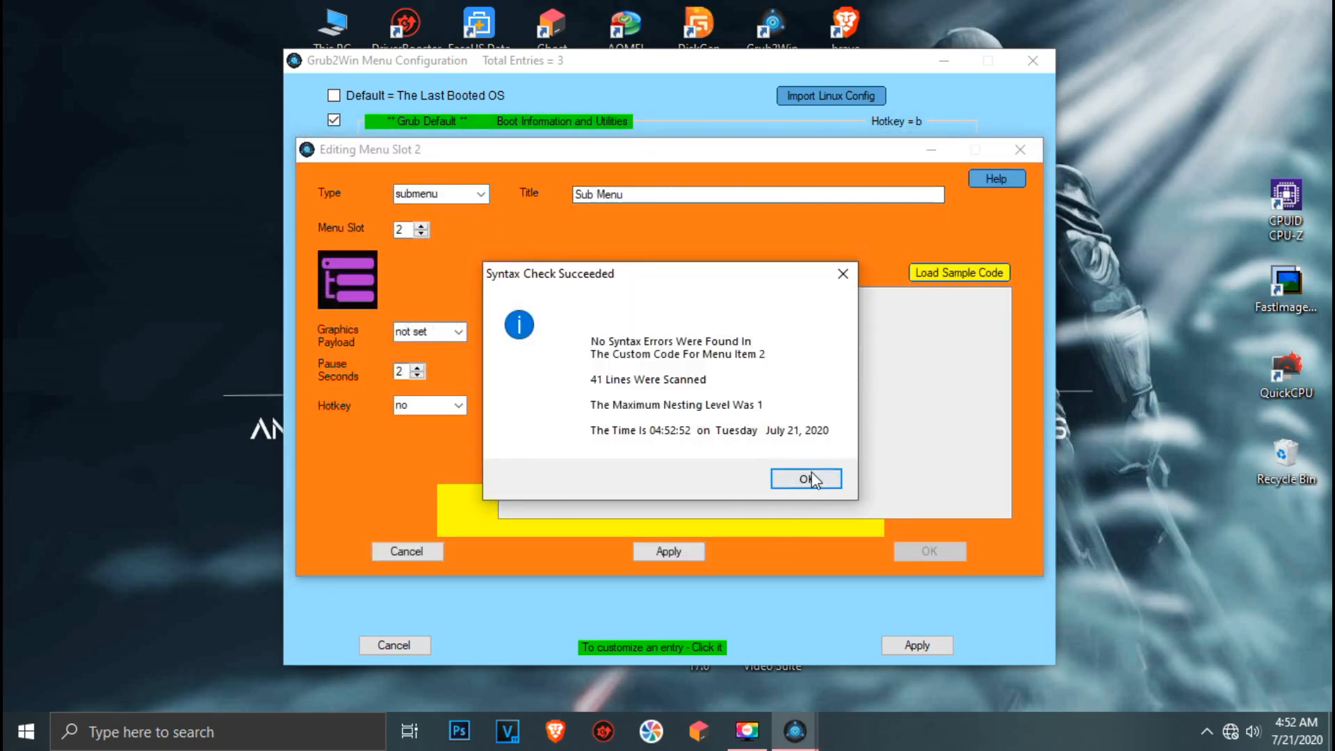
{"action": "left_click", "coordinate": [805, 479]}
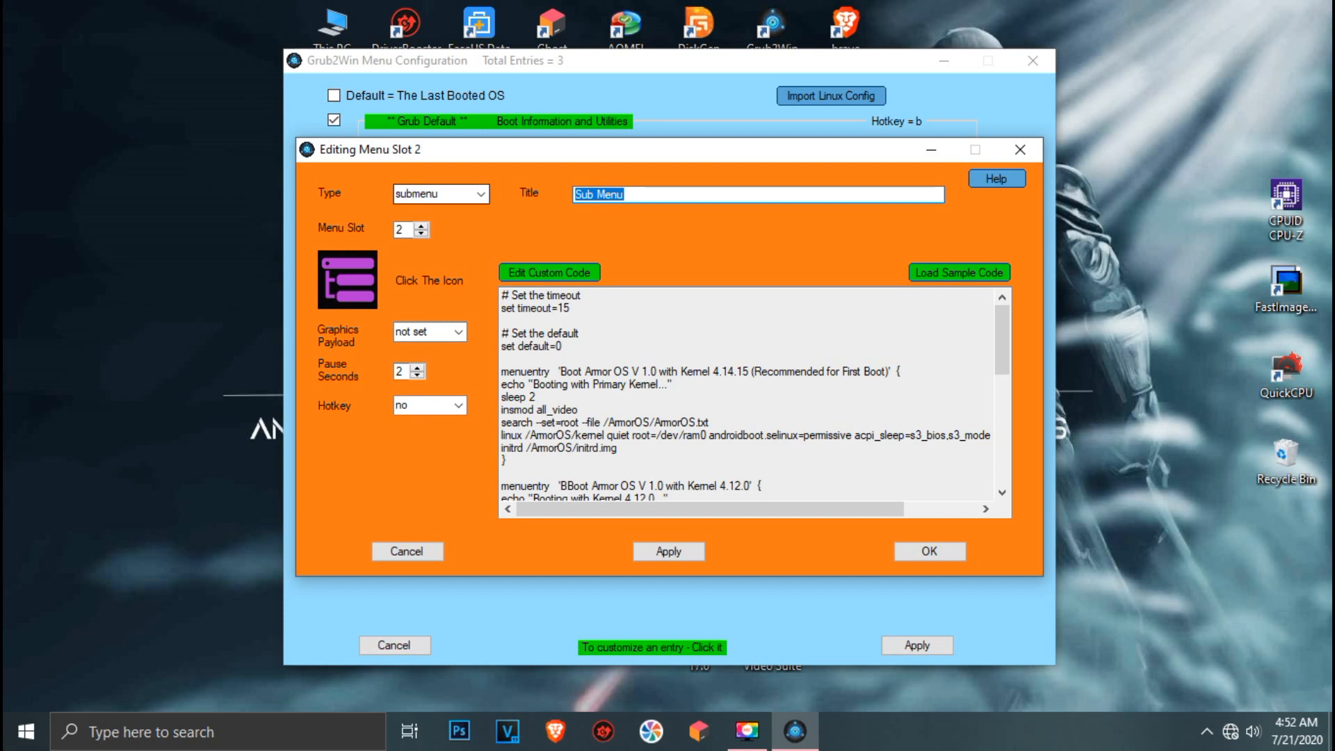
Step: Title the entry 'Armor OS V 1.0', give it the armoros icon, and save the boot menu
{"action": "type", "text": "Armor"}
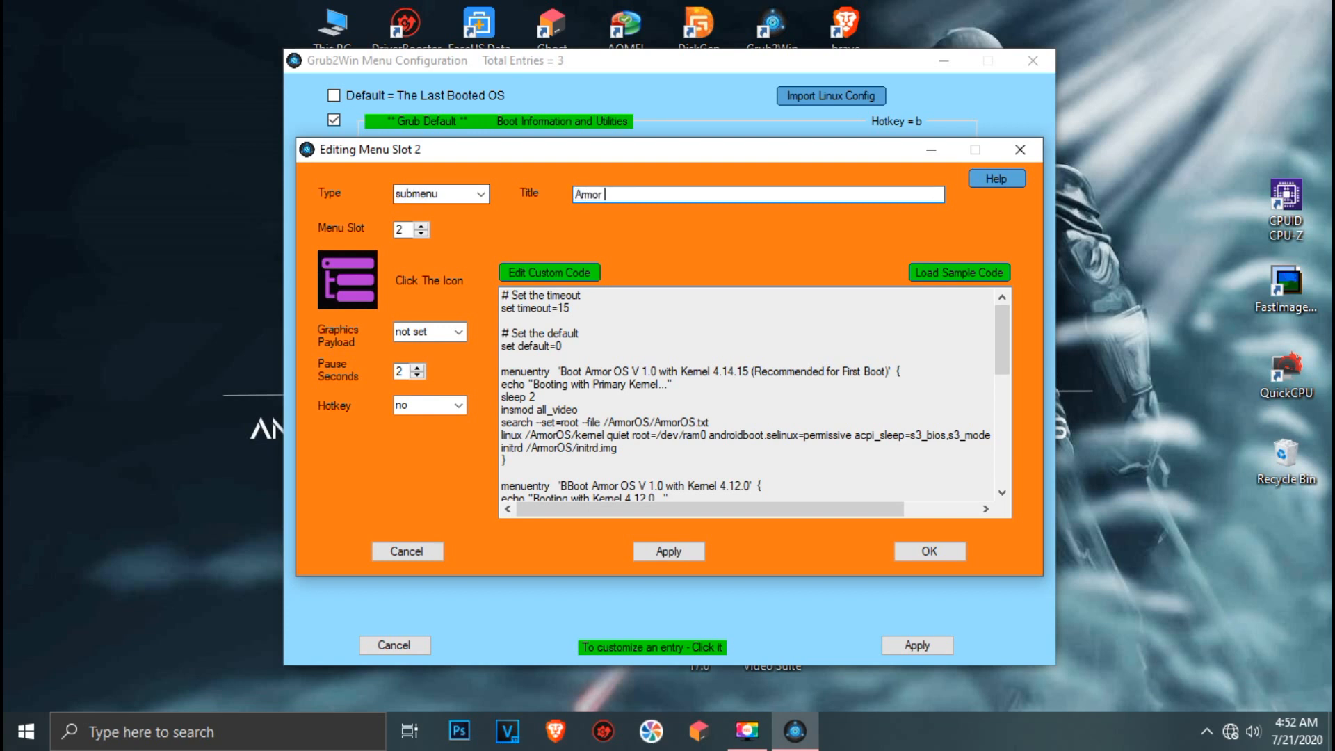
{"action": "type", "text": "OS V 1.0"}
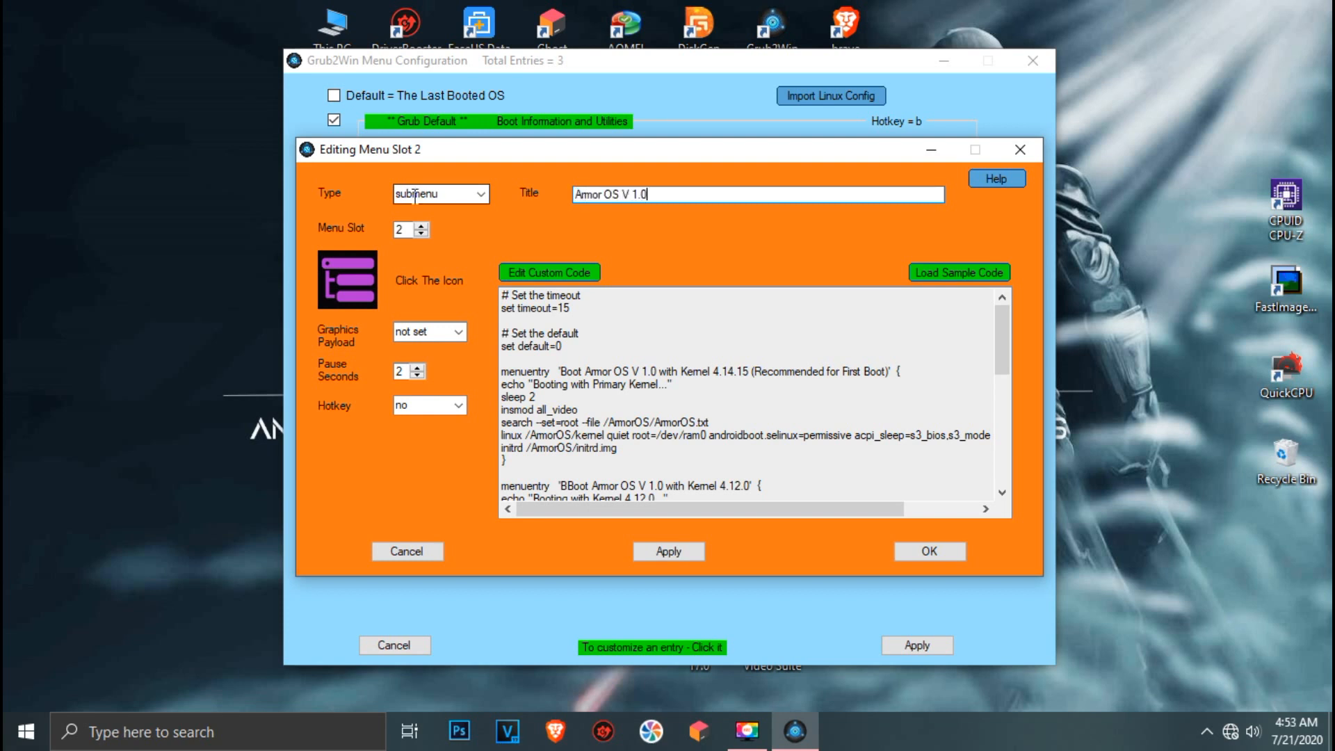
{"action": "left_click", "coordinate": [346, 278]}
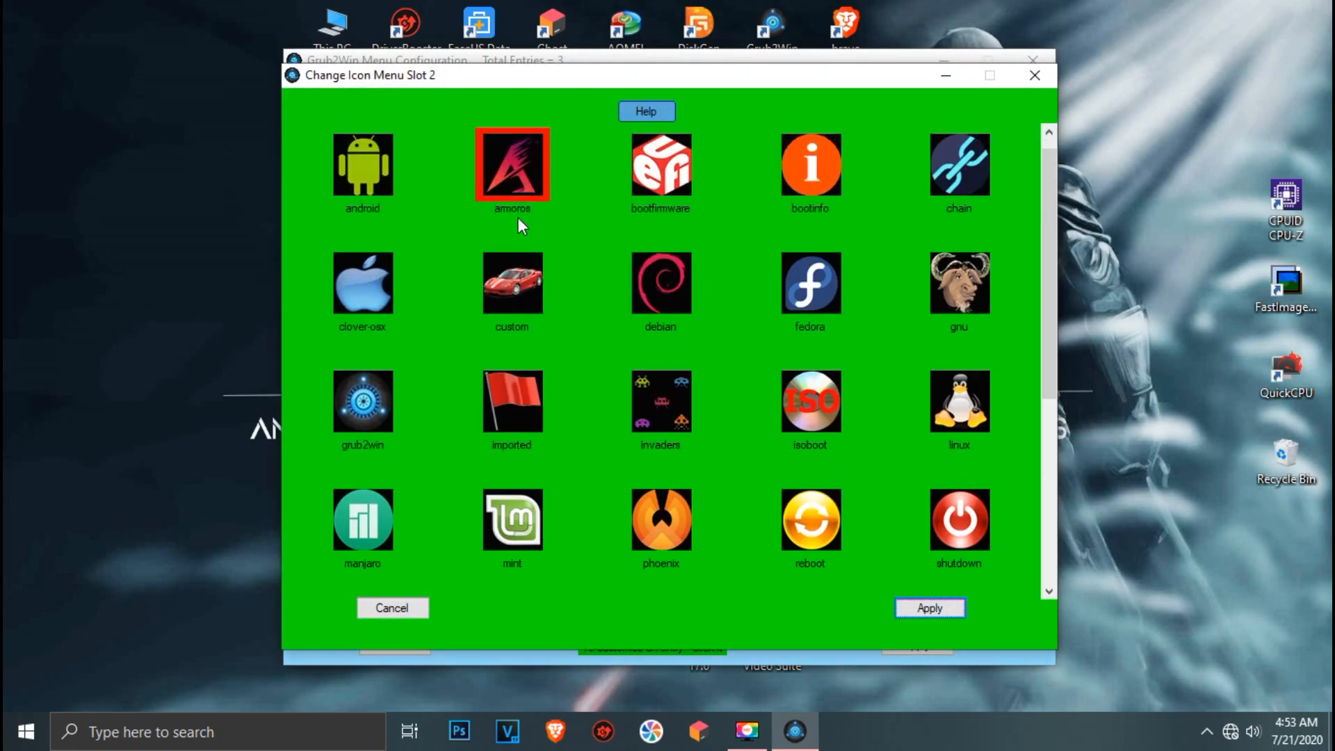
{"action": "left_click", "coordinate": [929, 607]}
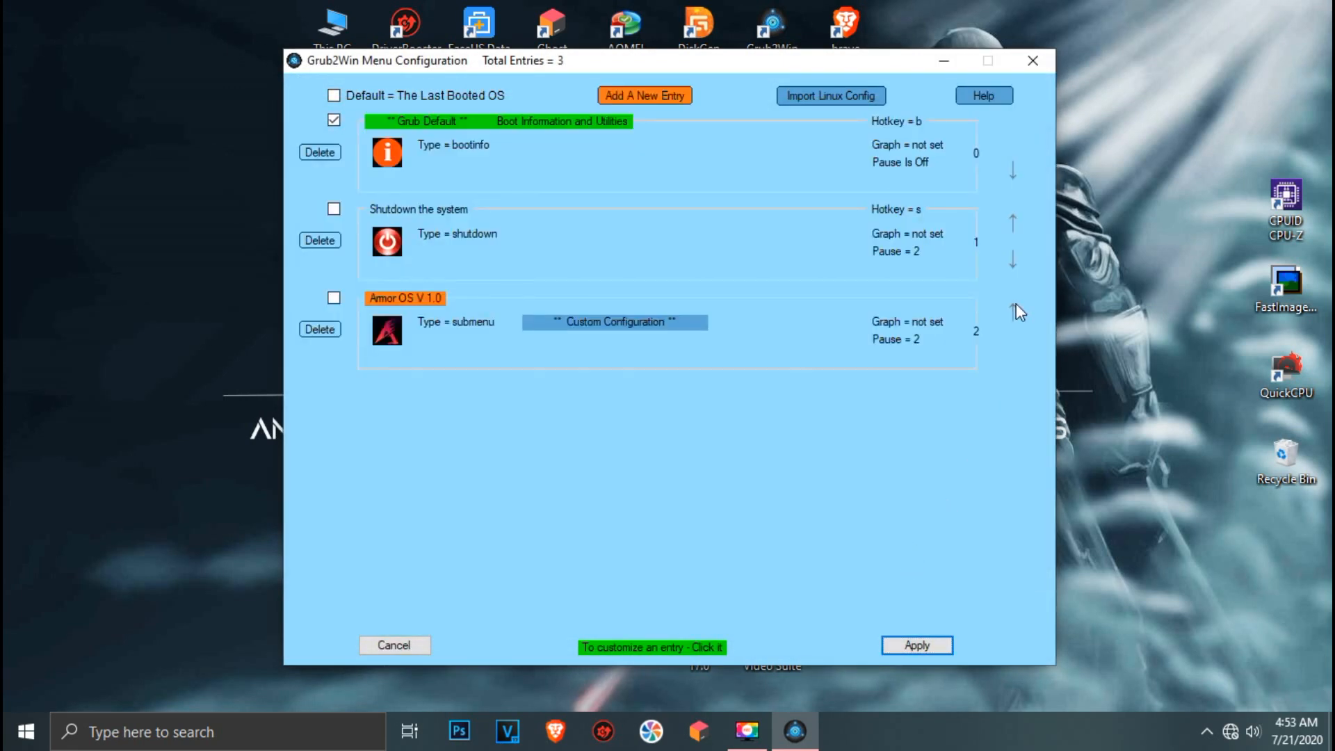
{"action": "left_click", "coordinate": [917, 645]}
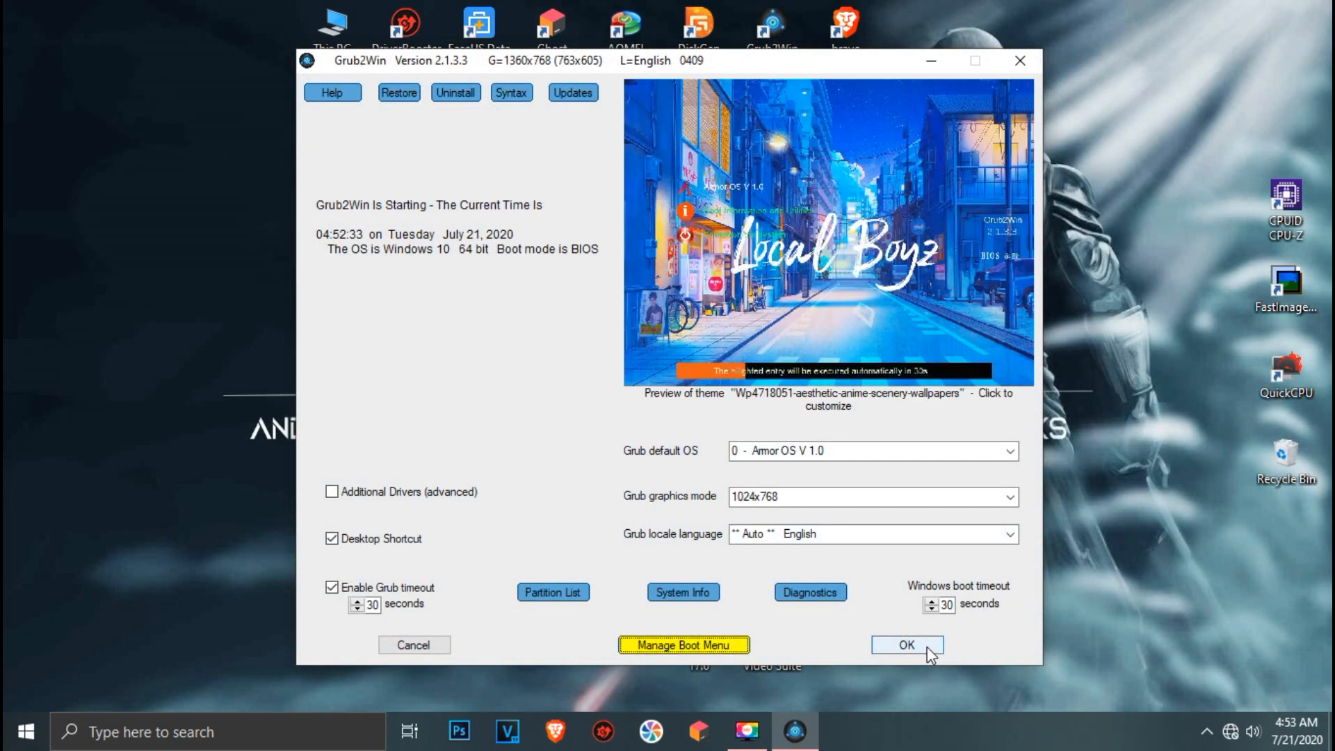
{"action": "left_click", "coordinate": [906, 645]}
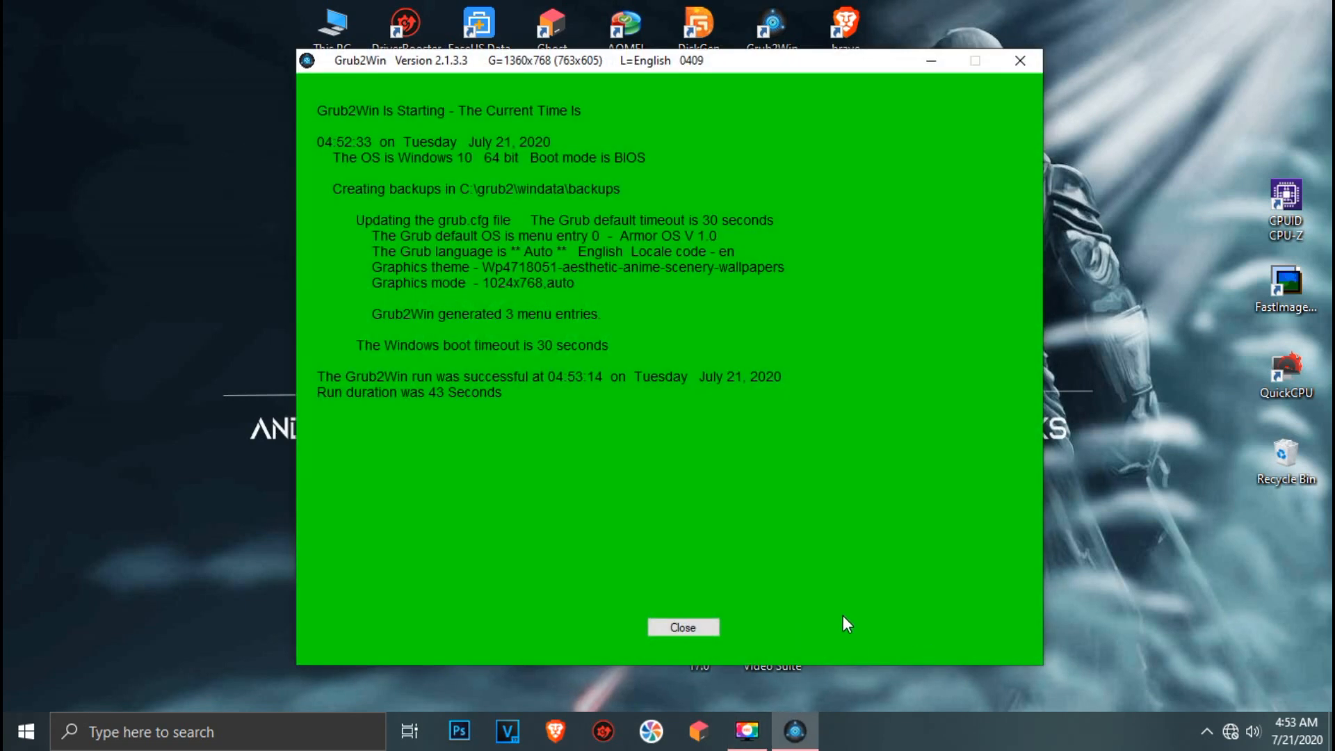
{"action": "left_click", "coordinate": [683, 628]}
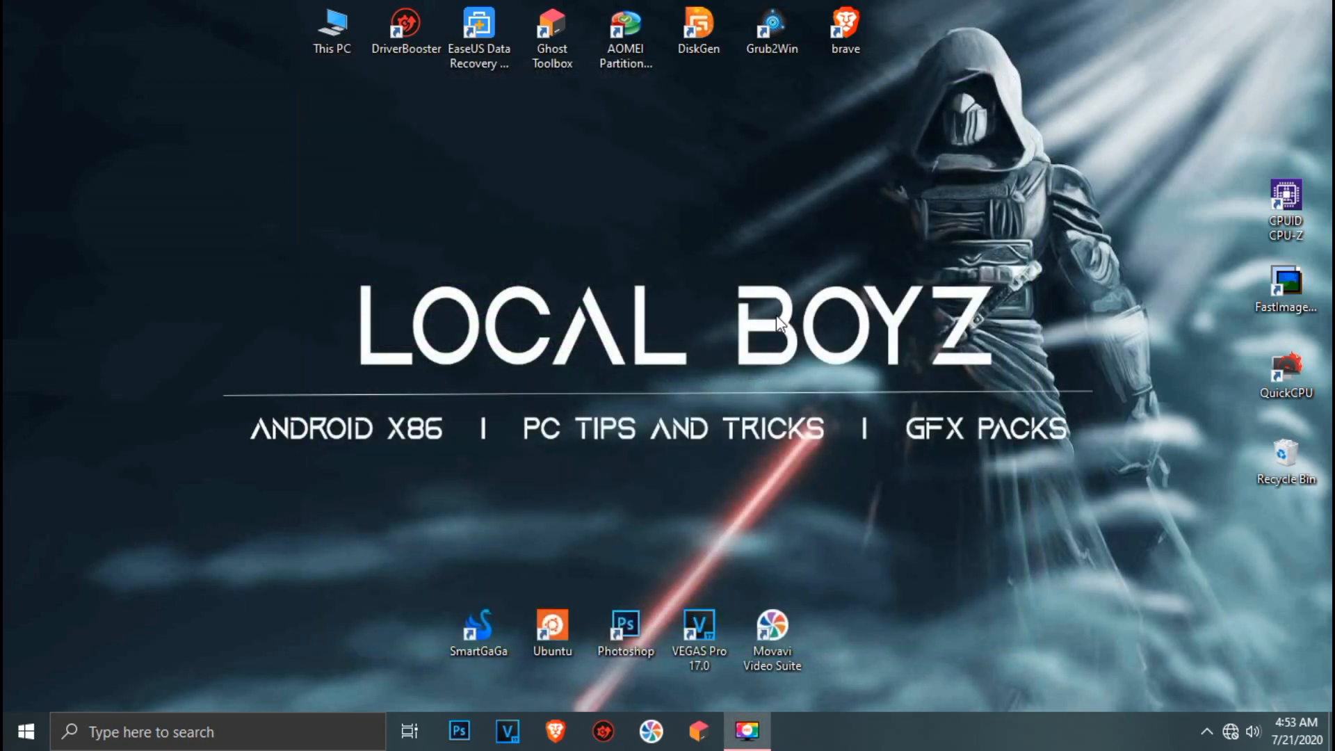
{"action": "left_click", "coordinate": [25, 731]}
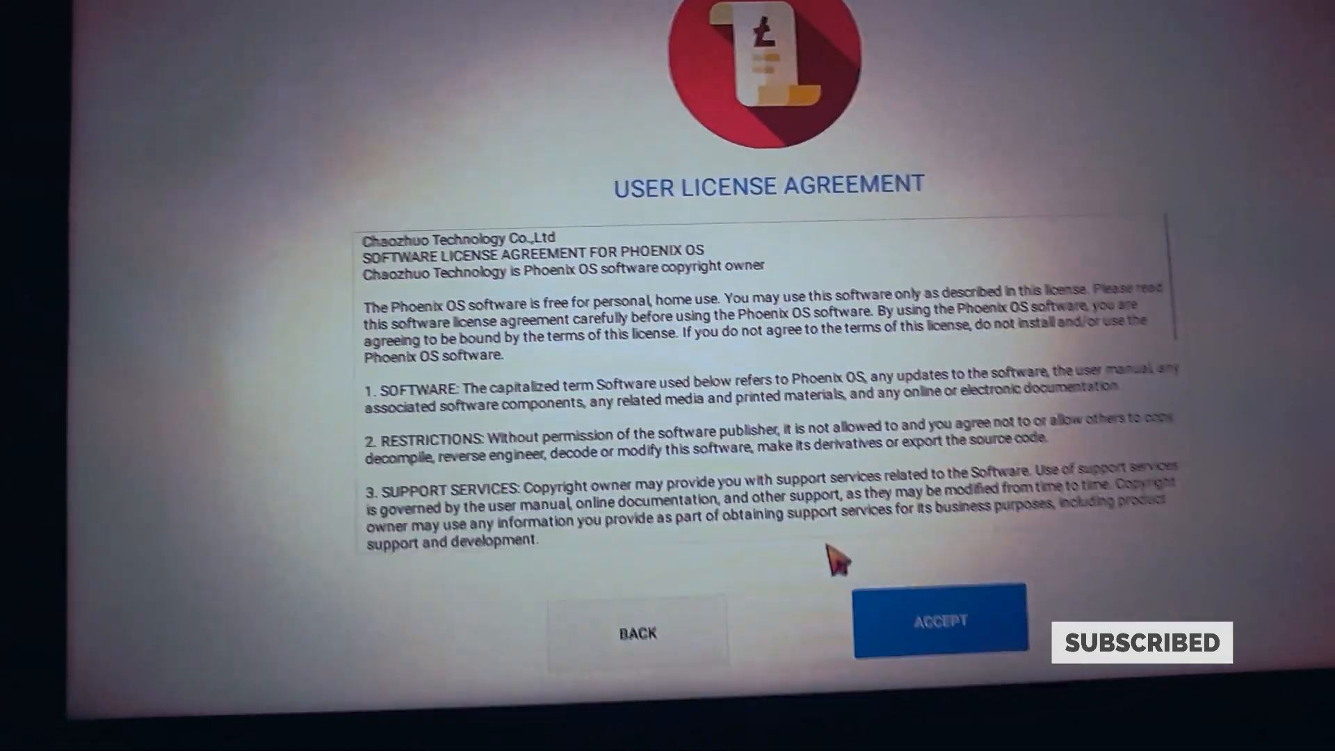
Step: Accept the license, skip Wi-Fi, create account 'local boyz', and allow Evie's access request
{"action": "left_click", "coordinate": [940, 620]}
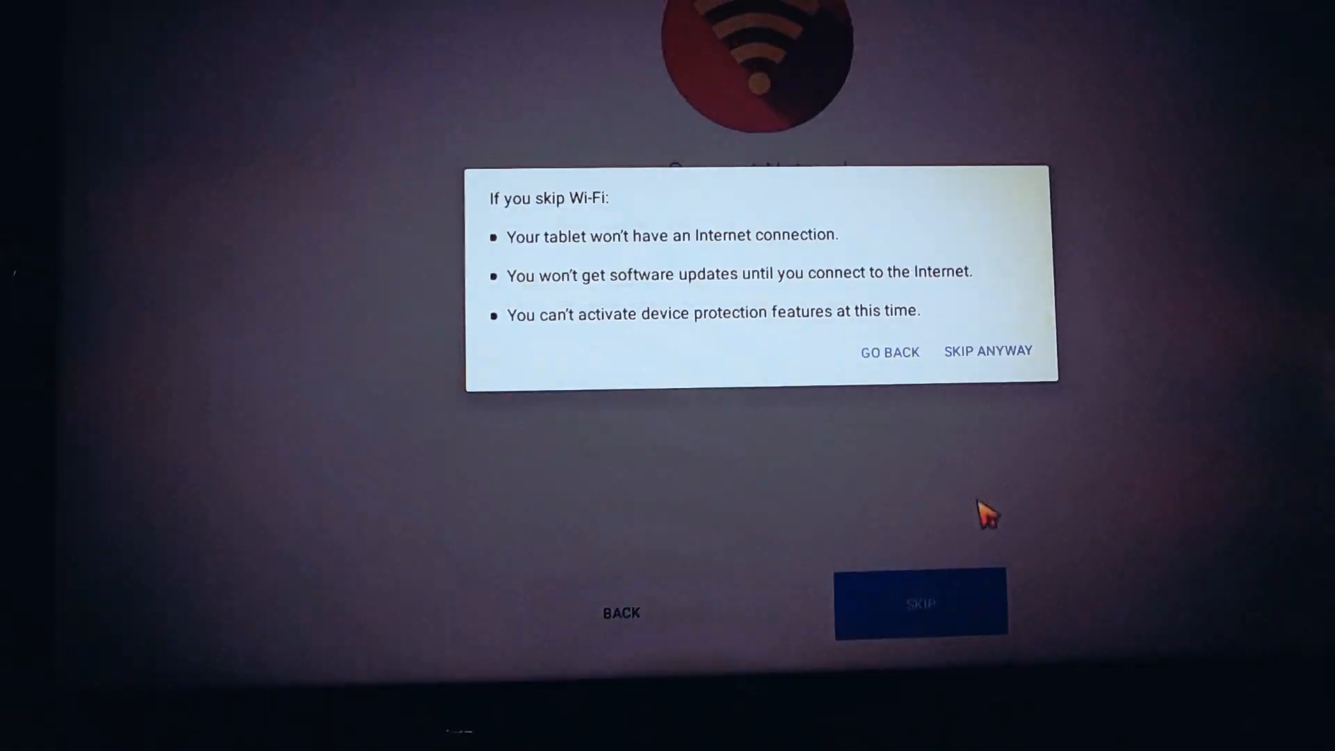
{"action": "left_click", "coordinate": [987, 351]}
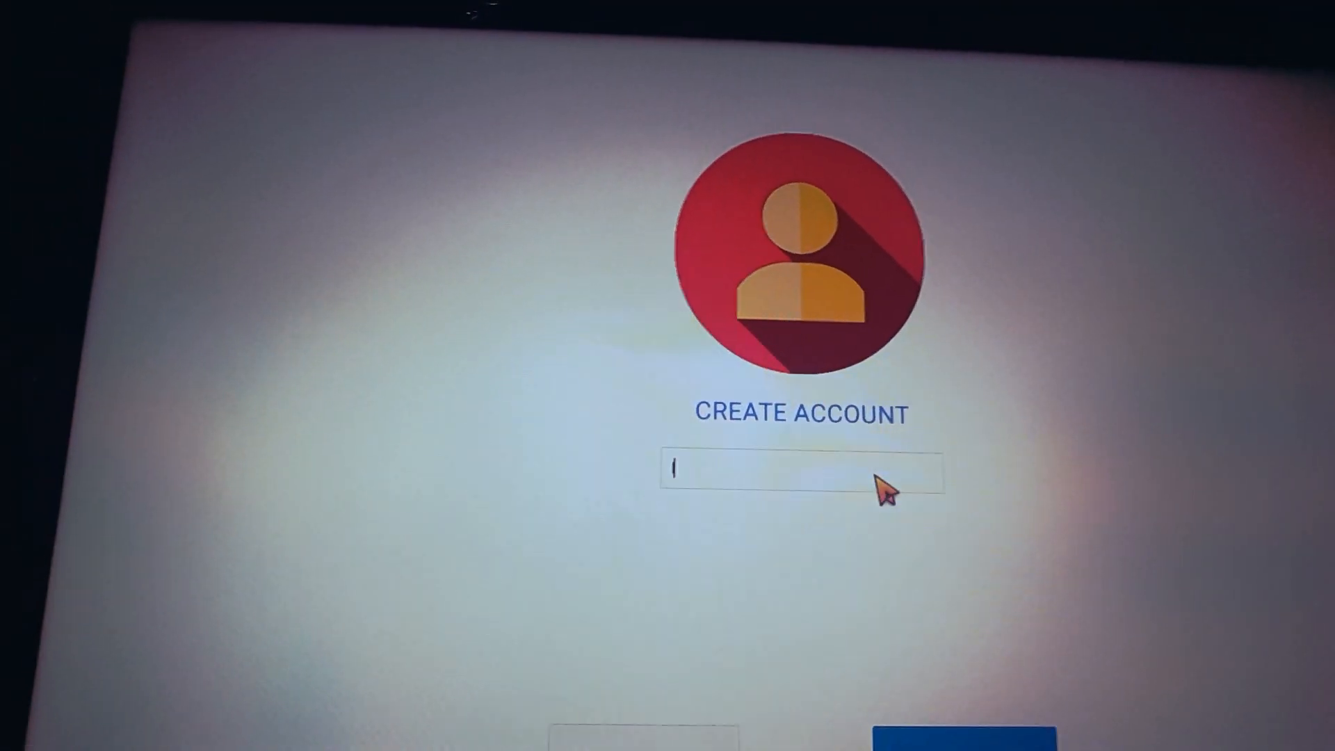
{"action": "type", "text": "local boy"}
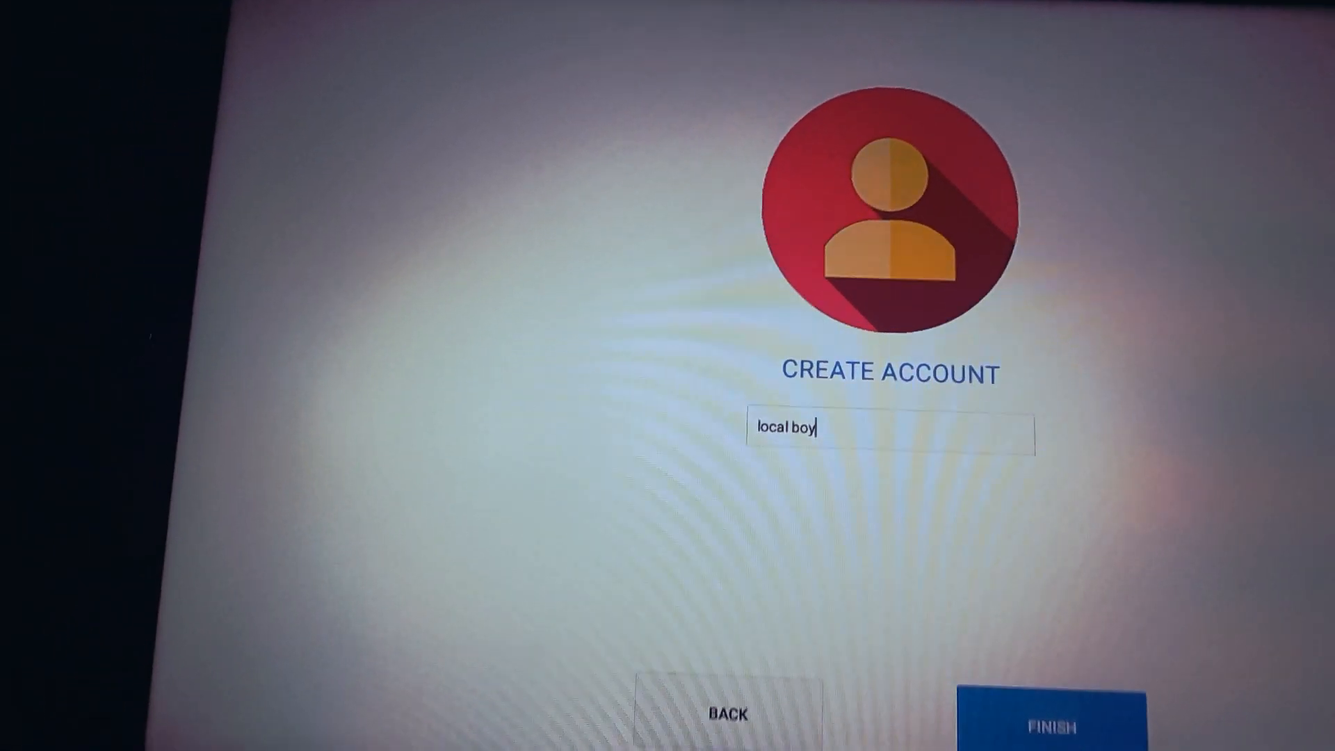
{"action": "type", "text": "z"}
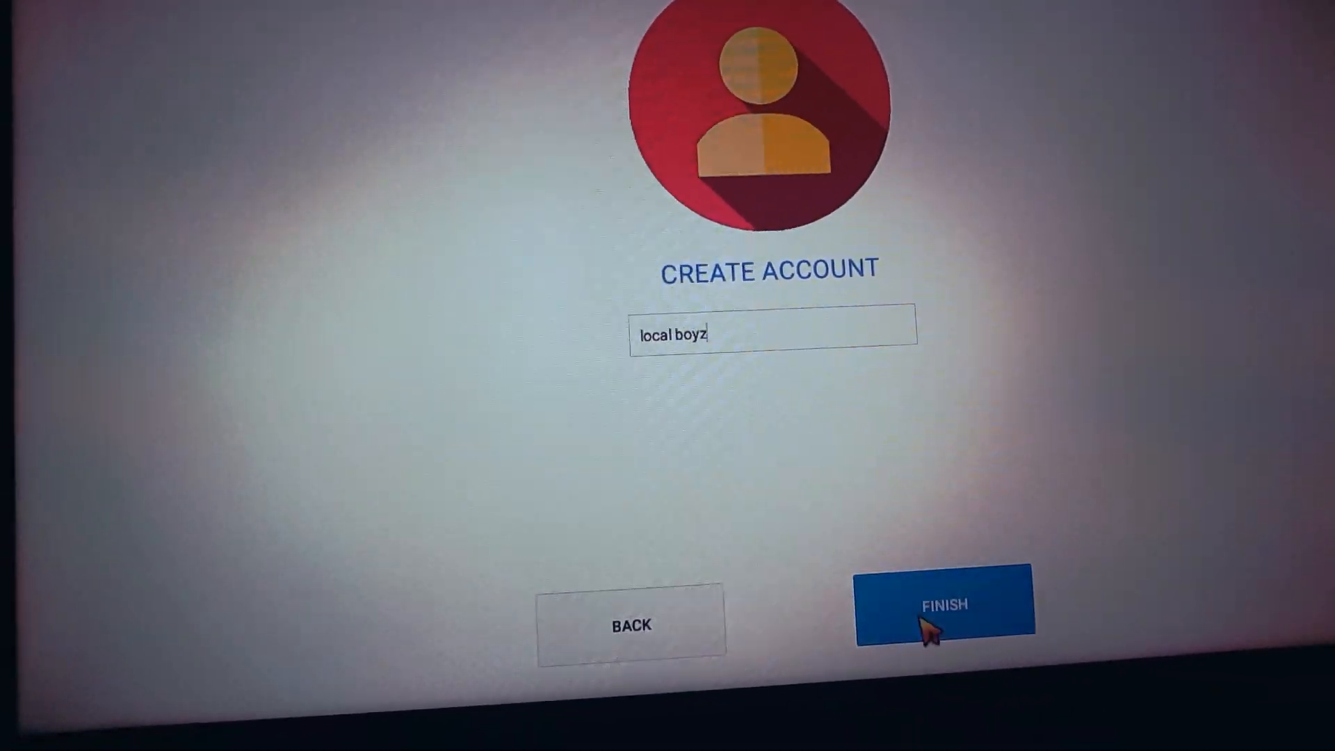
{"action": "left_click", "coordinate": [942, 604]}
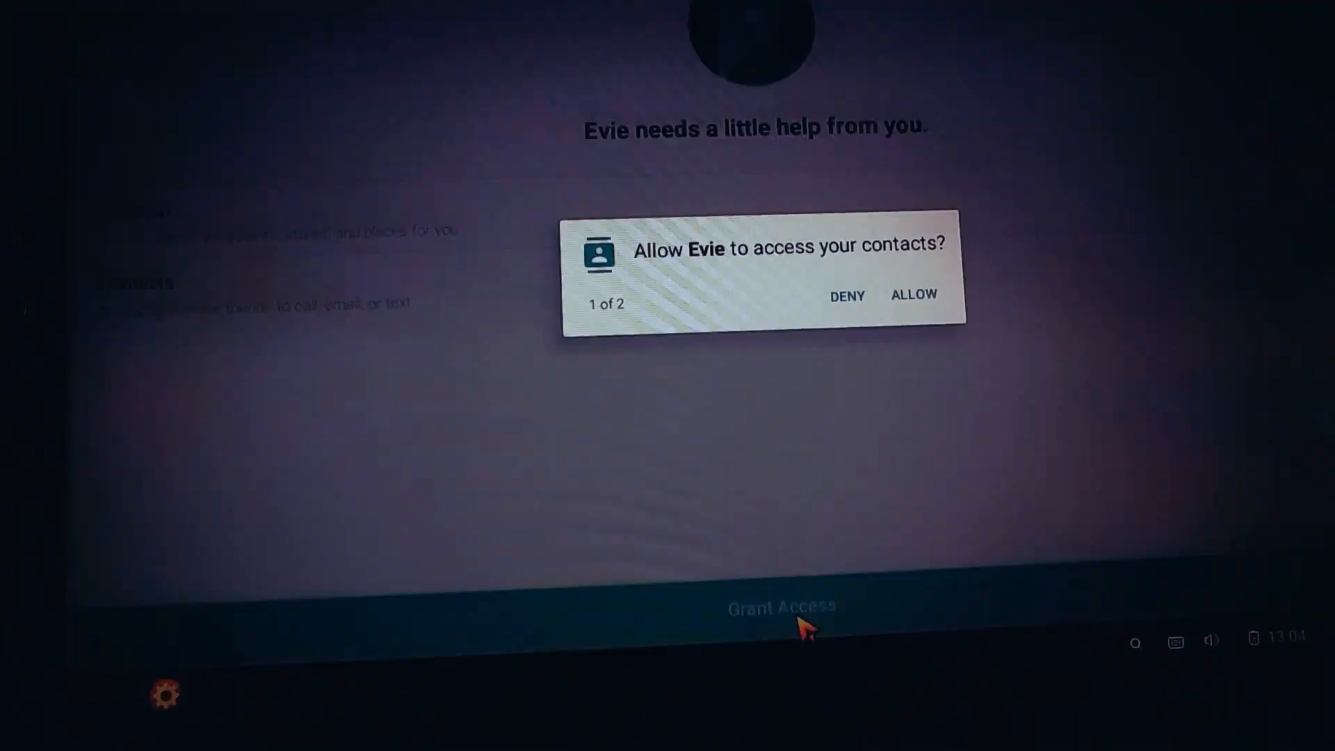
{"action": "left_click", "coordinate": [914, 295]}
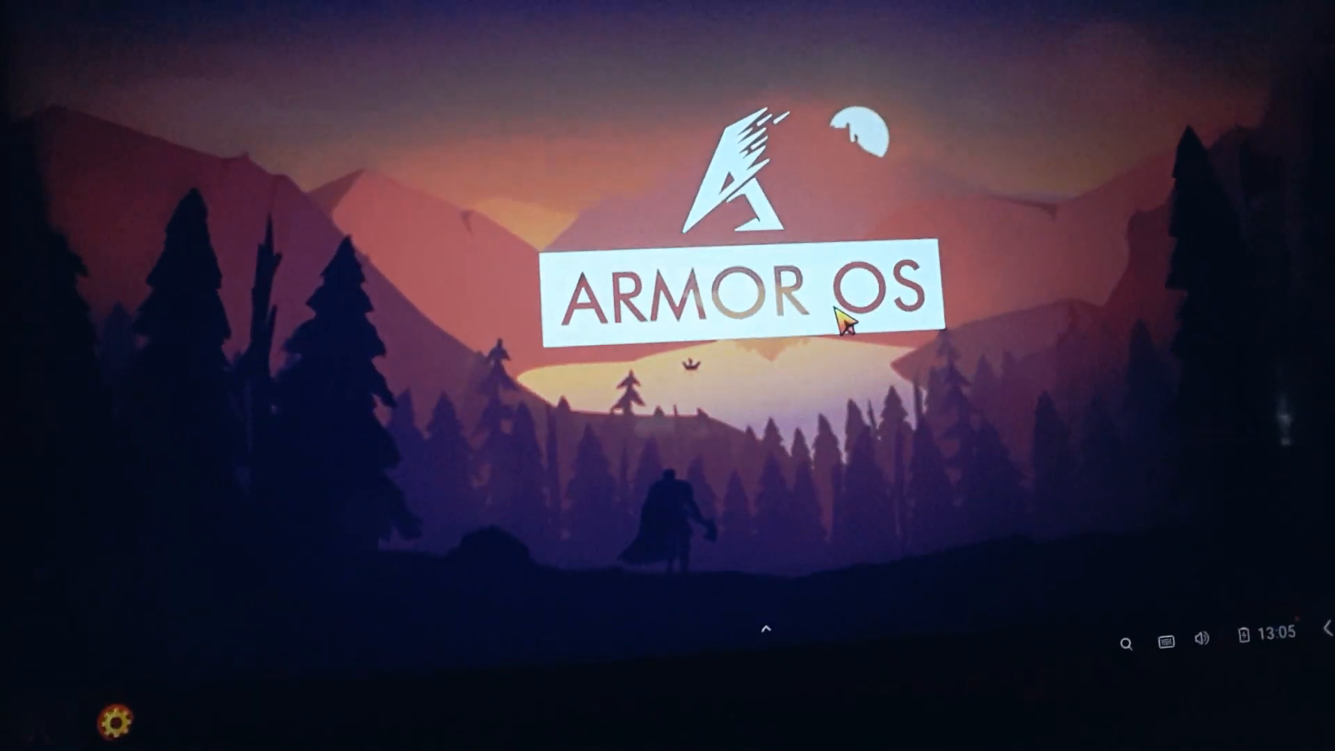